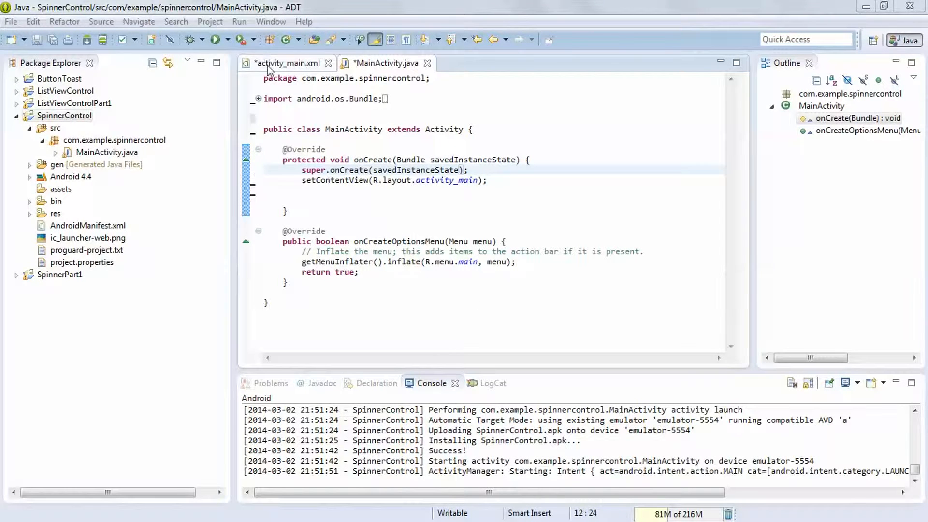
# Browse the SpinnerControl project and open the activity_main.xml layout file
pyautogui.click(386, 63)
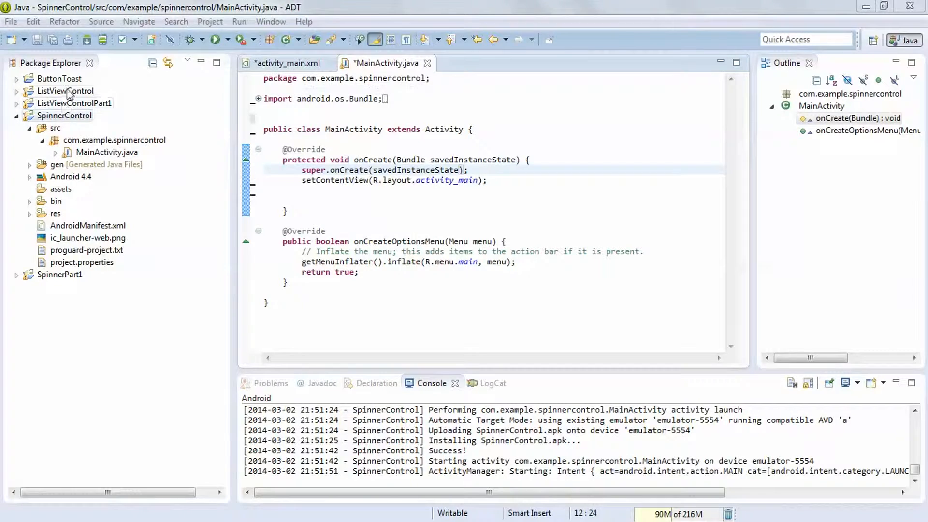
pyautogui.click(64, 115)
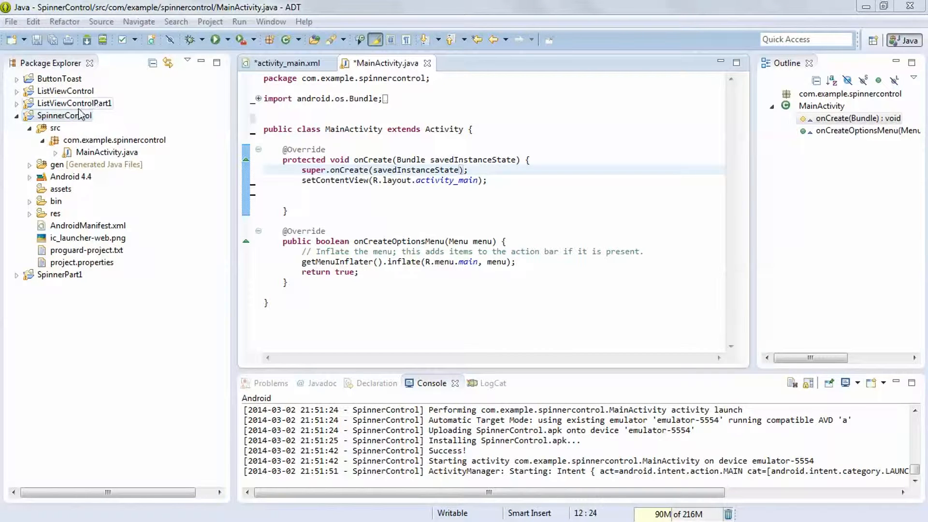
pyautogui.click(64, 116)
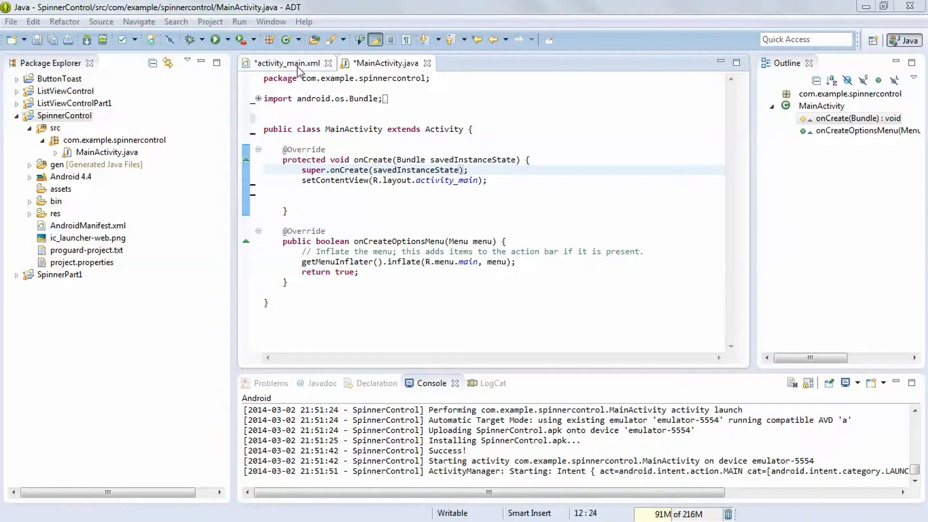
pyautogui.click(288, 63)
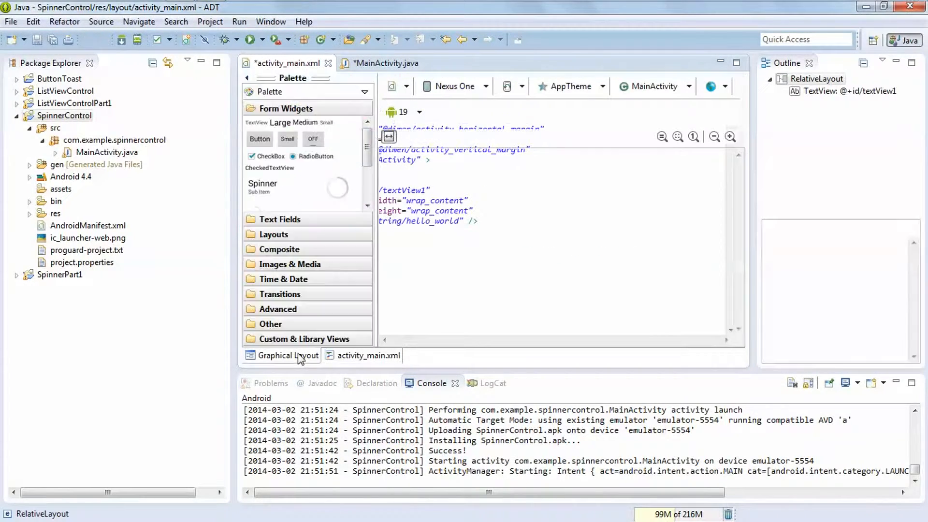
pyautogui.click(290, 355)
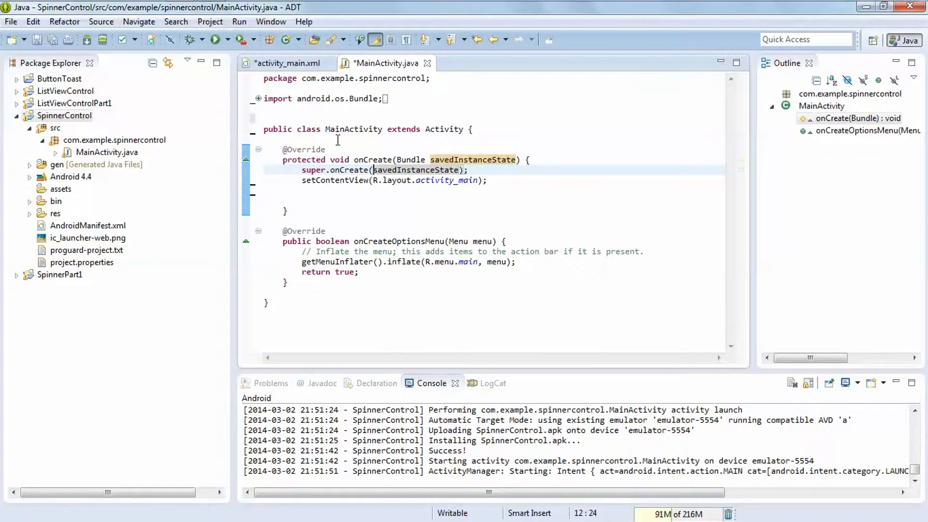
# Declare 'Spinner spinner;' and 'String str[]={"AAA","ABC","BBB"};' in MainActivity
pyautogui.write('Spinner')
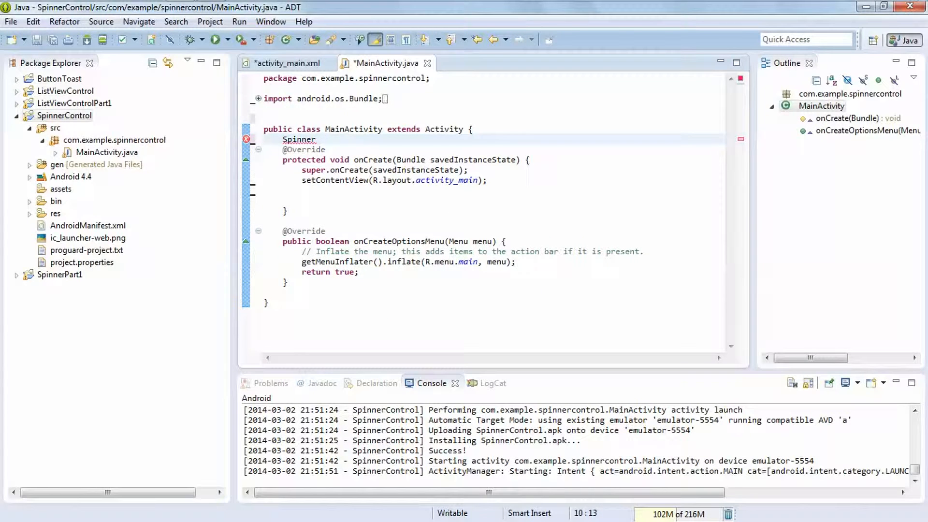
pyautogui.write('spinner;')
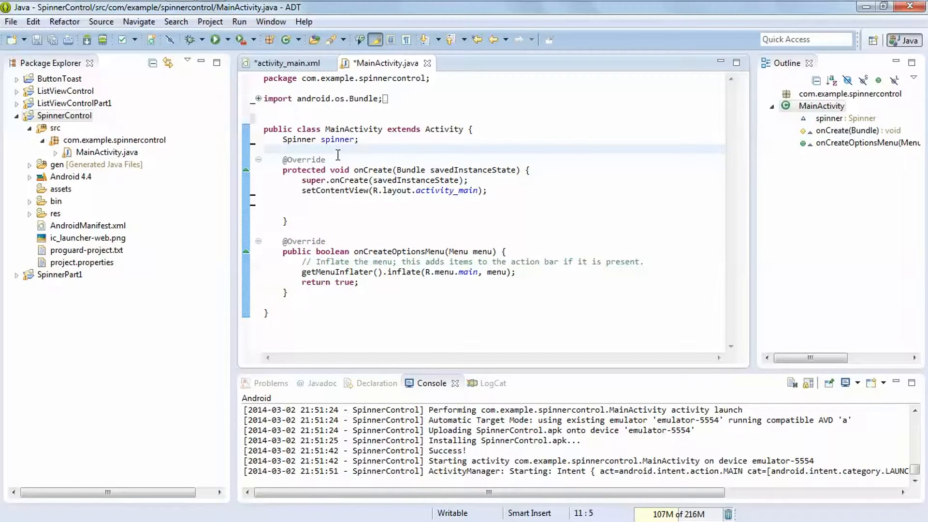
pyautogui.write('Strin')
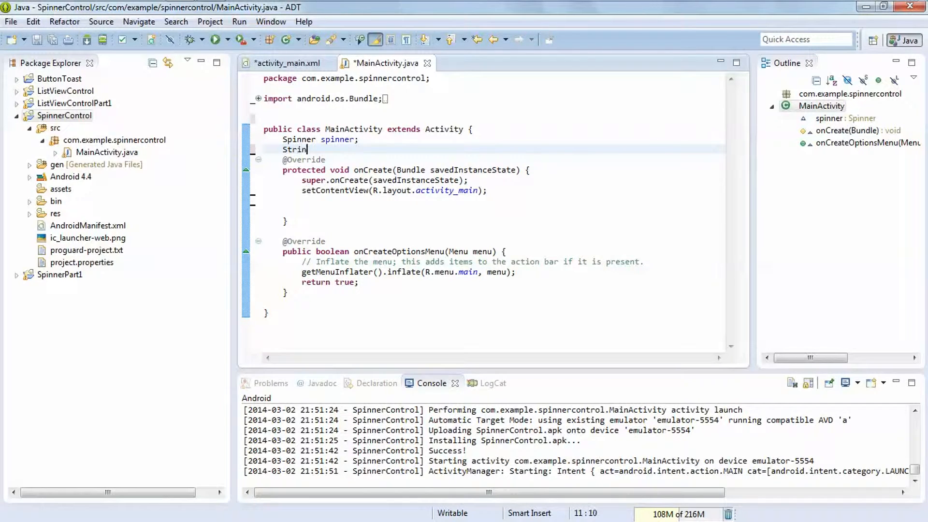
pyautogui.write('g')
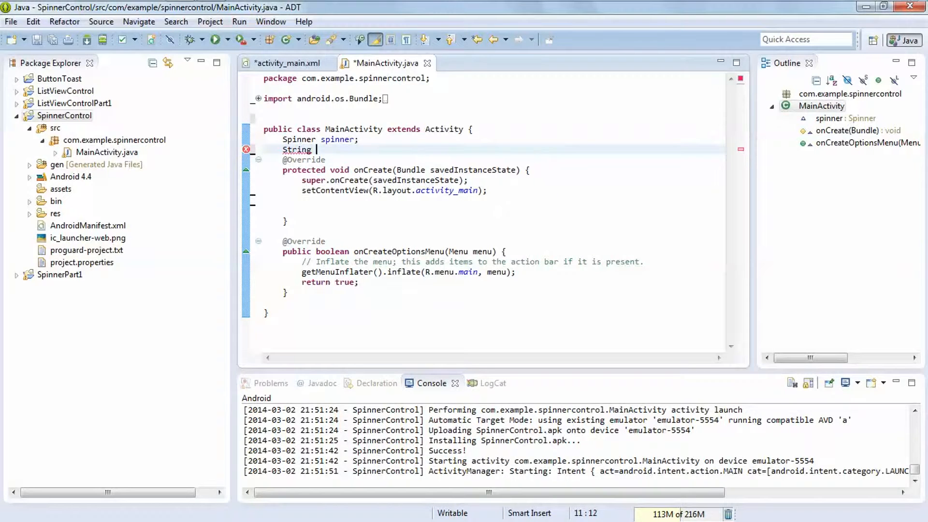
pyautogui.write('str[]')
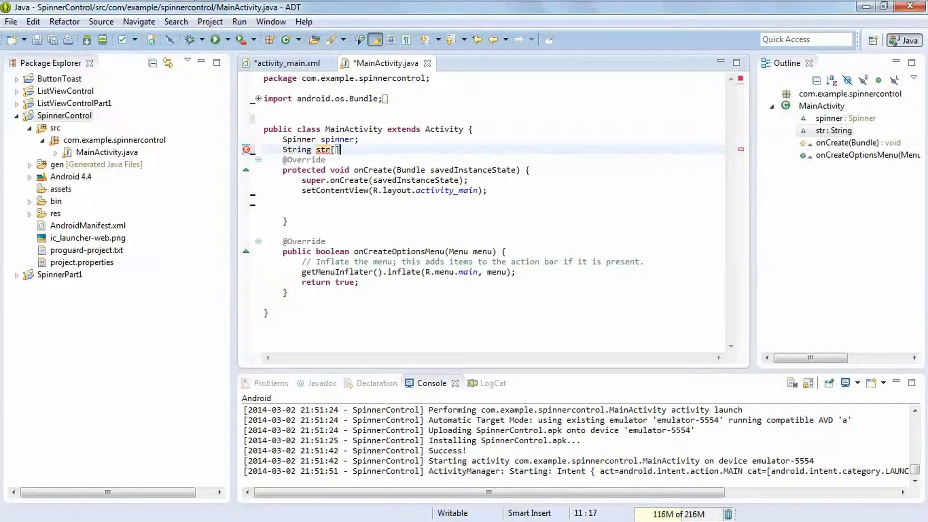
pyautogui.write('="')
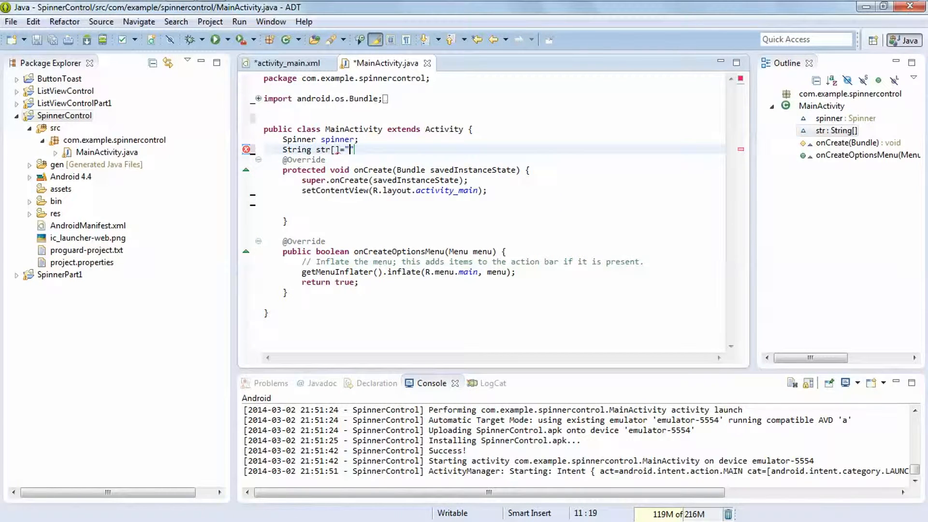
pyautogui.write('AAA"};')
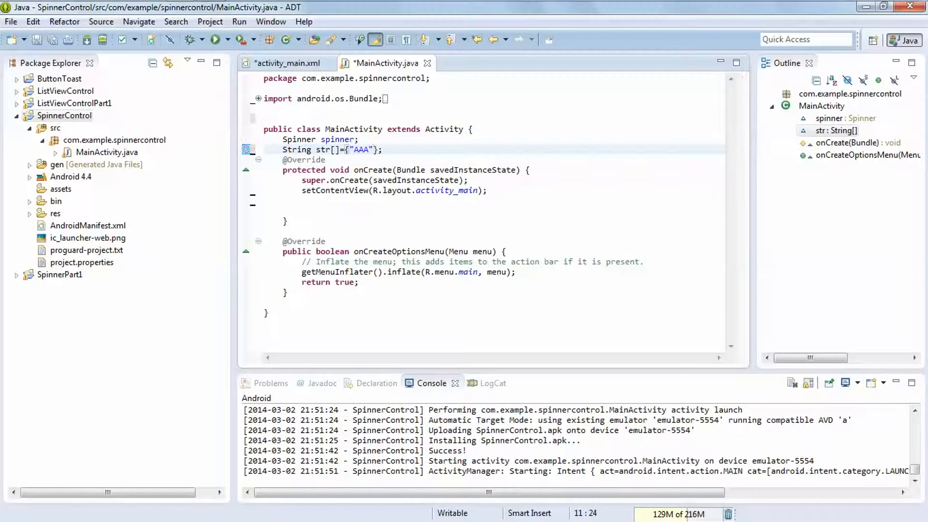
pyautogui.write(',""')
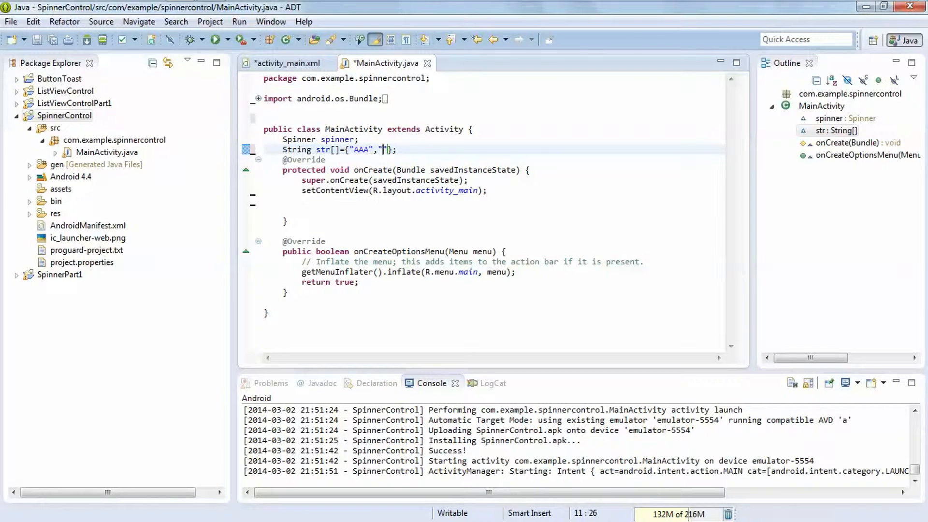
pyautogui.write('BC')
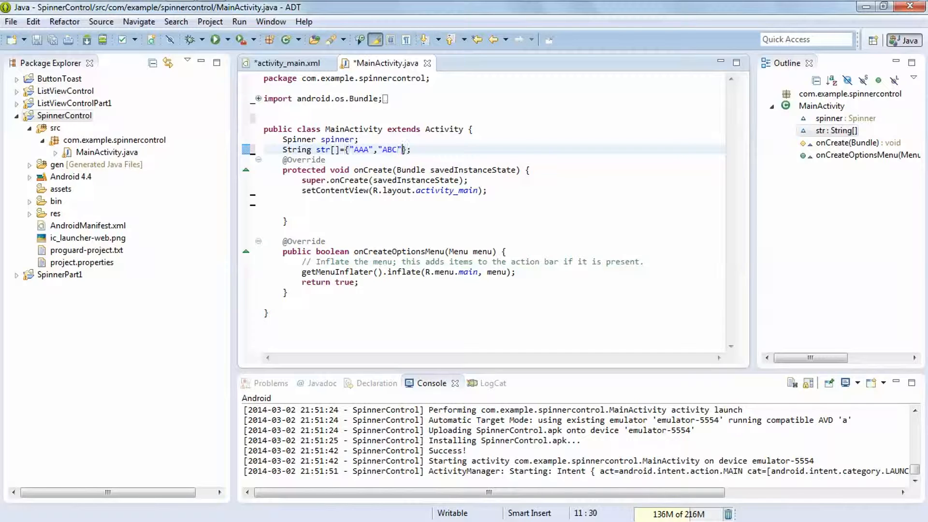
pyautogui.write(',')
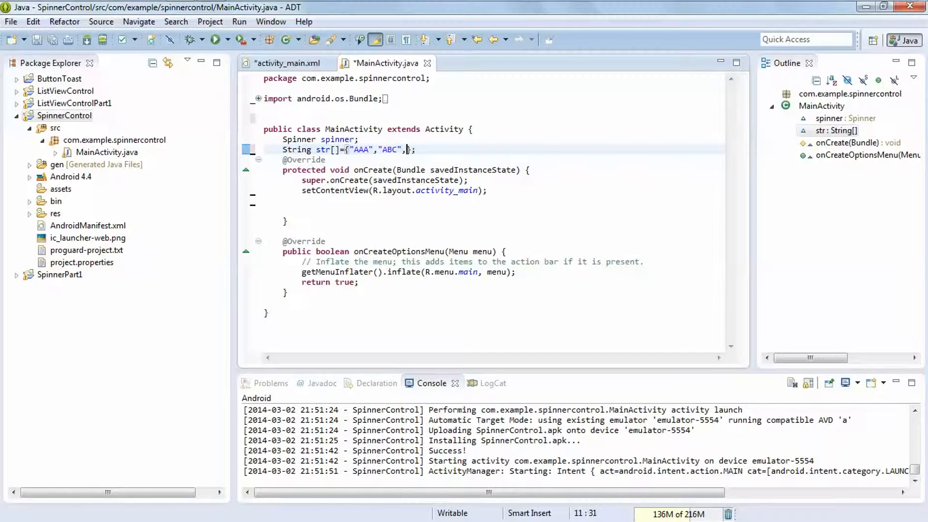
pyautogui.write('"BBB"')
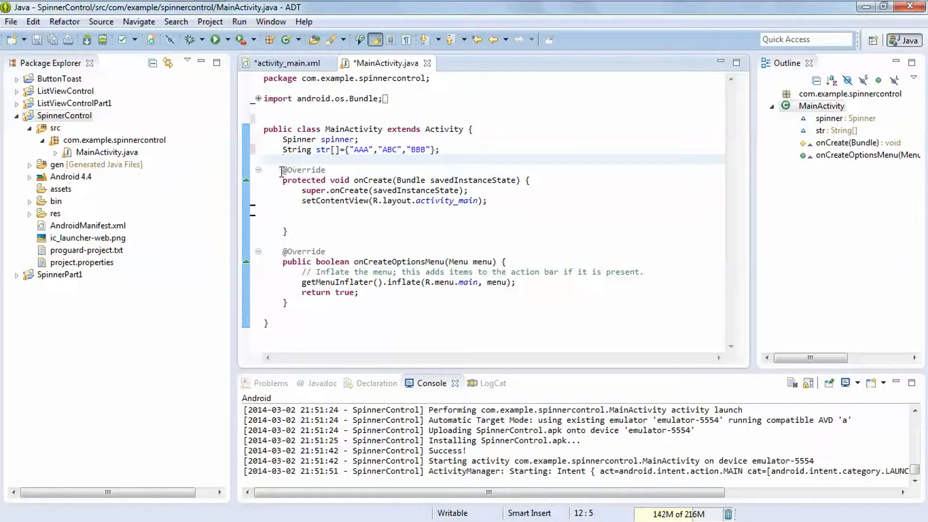
pyautogui.doubleClick(303, 169)
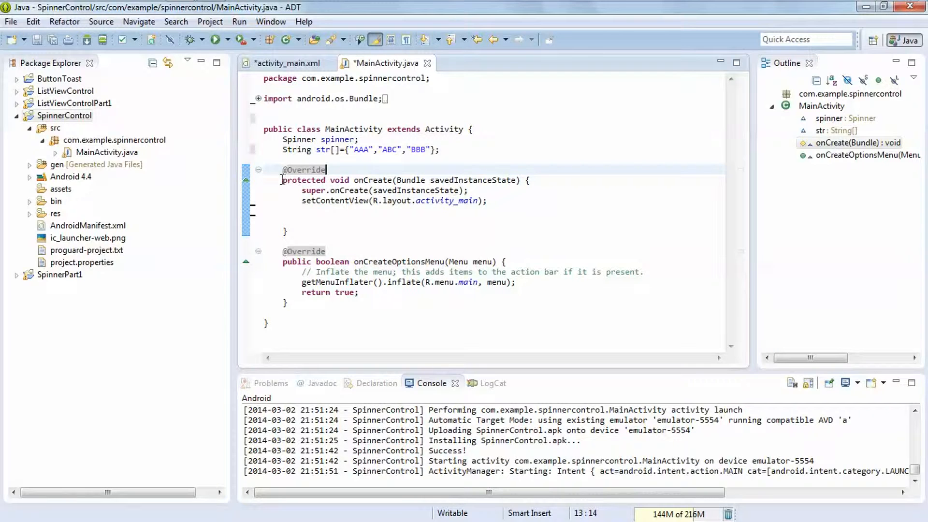
pyautogui.doubleClick(303, 170)
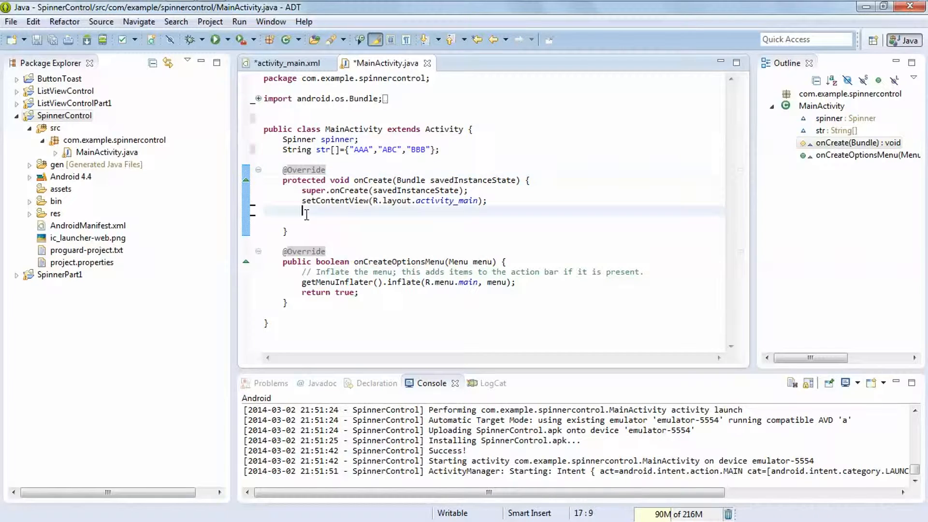
# Construct ArrayAdapter<String> ard using this and android.R.layout.simple_dropdown_item_1line
pyautogui.write('ArrayAdapter<T>')
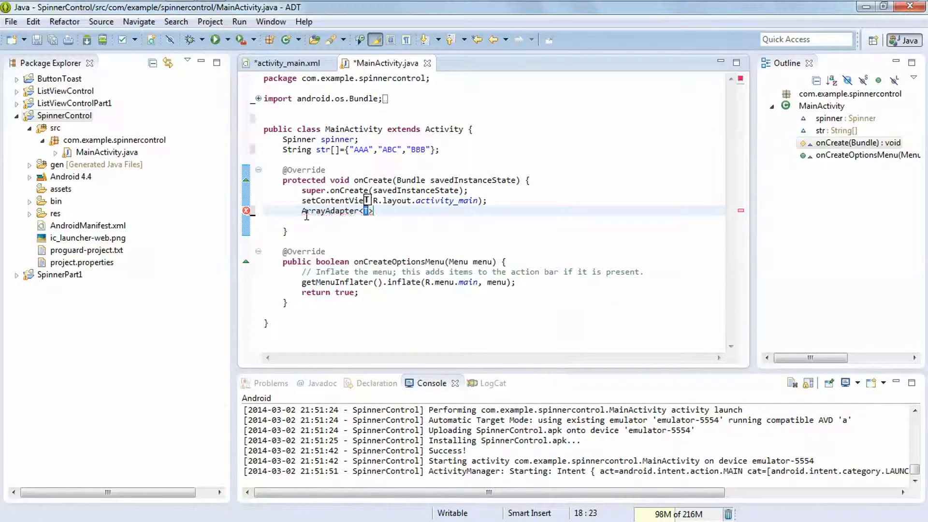
pyautogui.write('String')
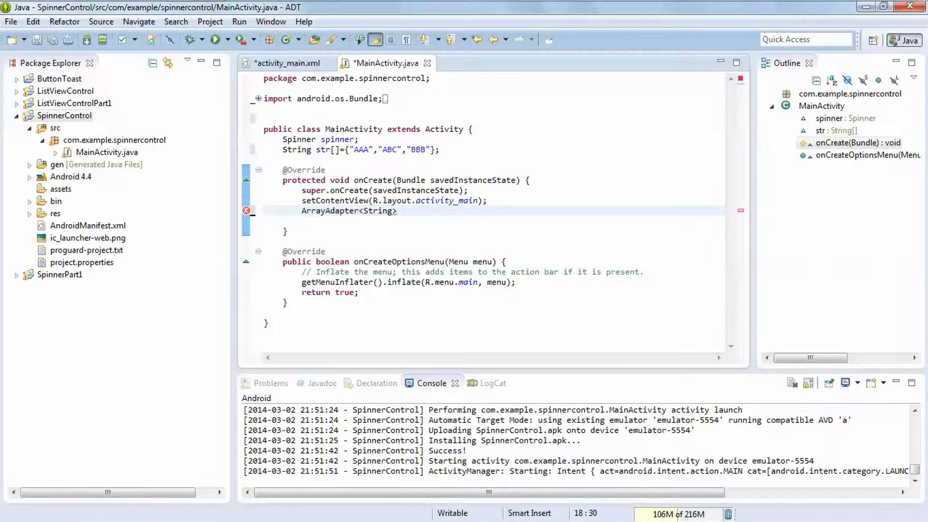
pyautogui.write('ar')
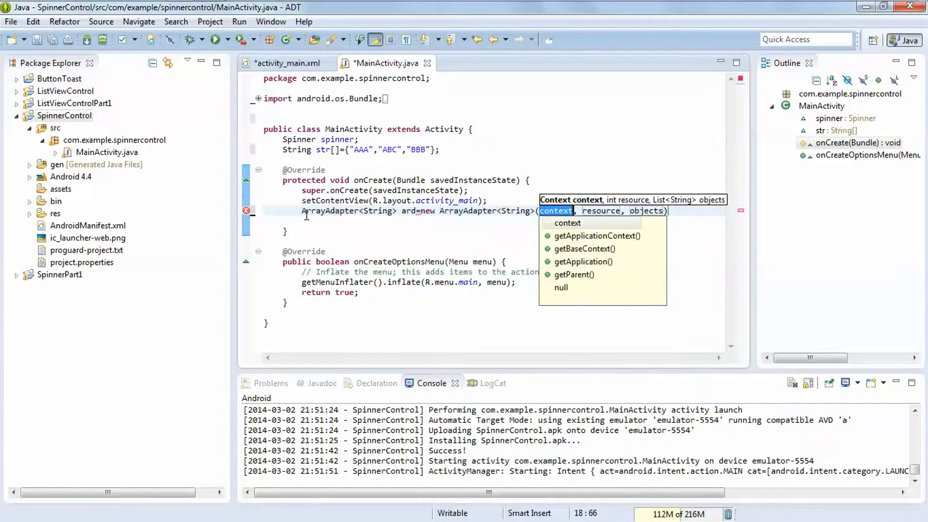
pyautogui.write('this')
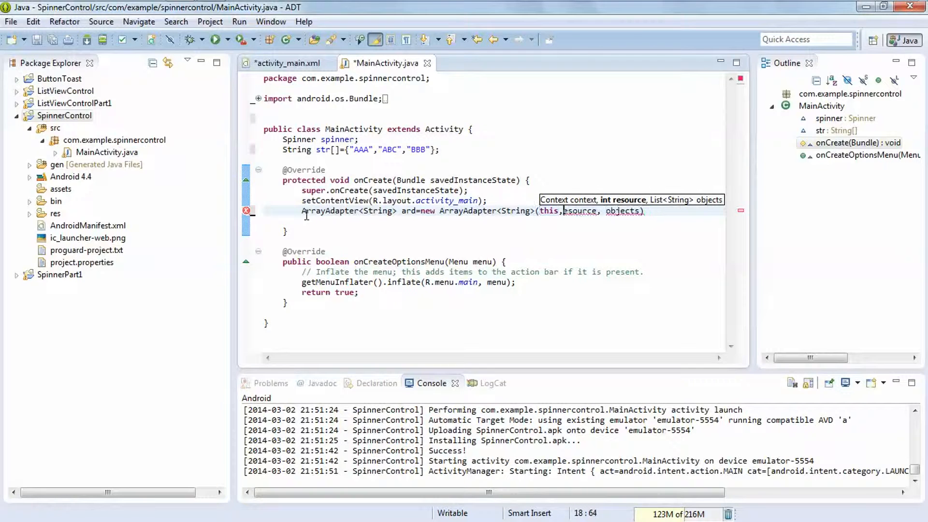
pyautogui.press('BackSpace')
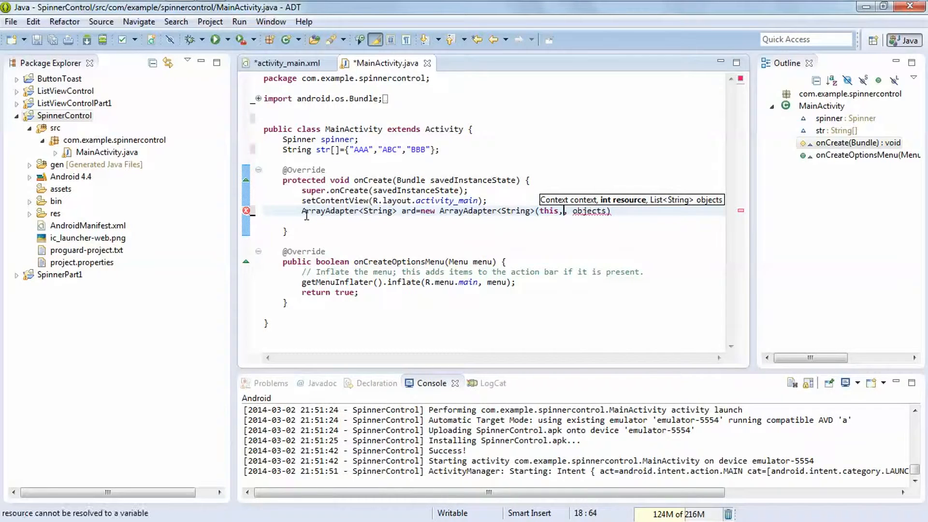
pyautogui.write('android.')
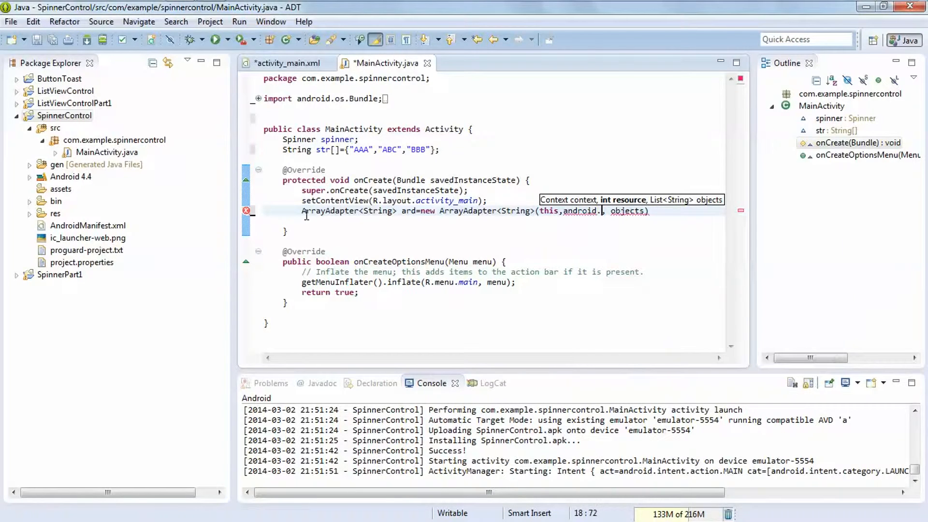
pyautogui.write('R.')
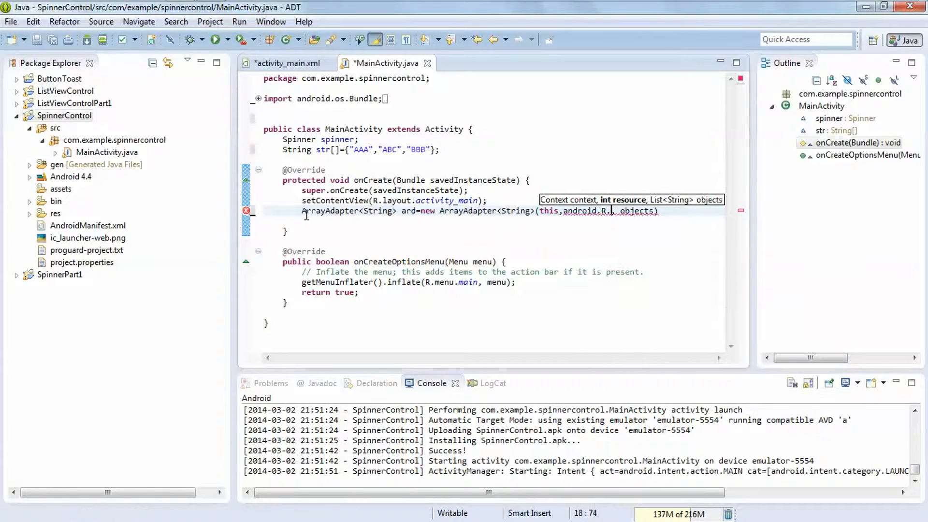
pyautogui.write('.')
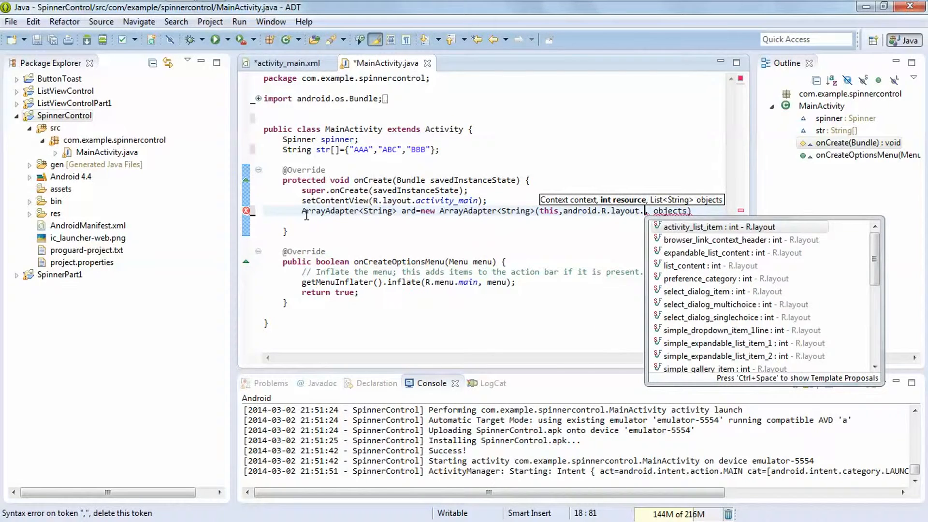
pyautogui.write('spi')
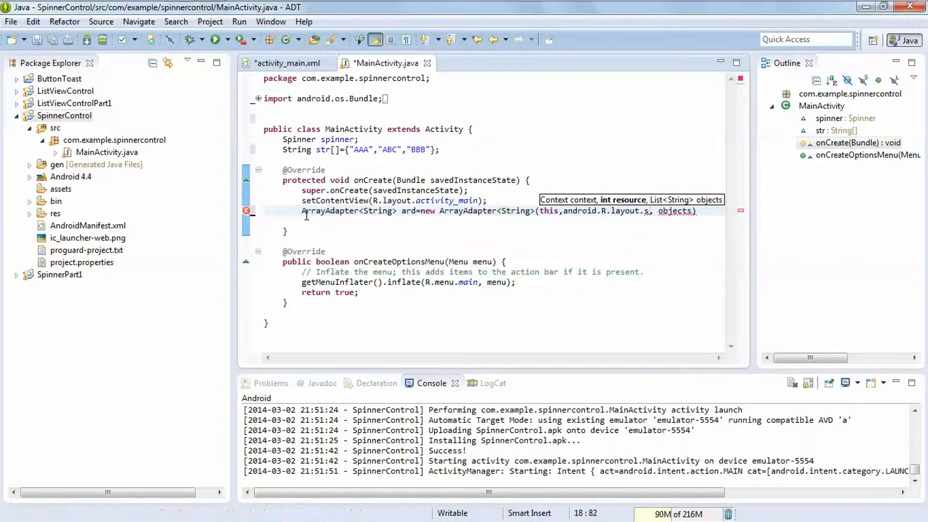
pyautogui.write('d')
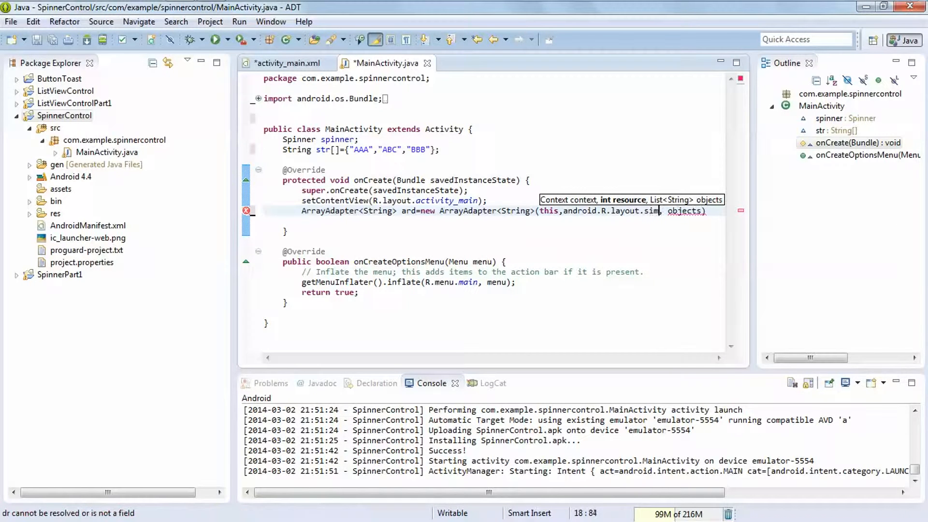
pyautogui.write('sim')
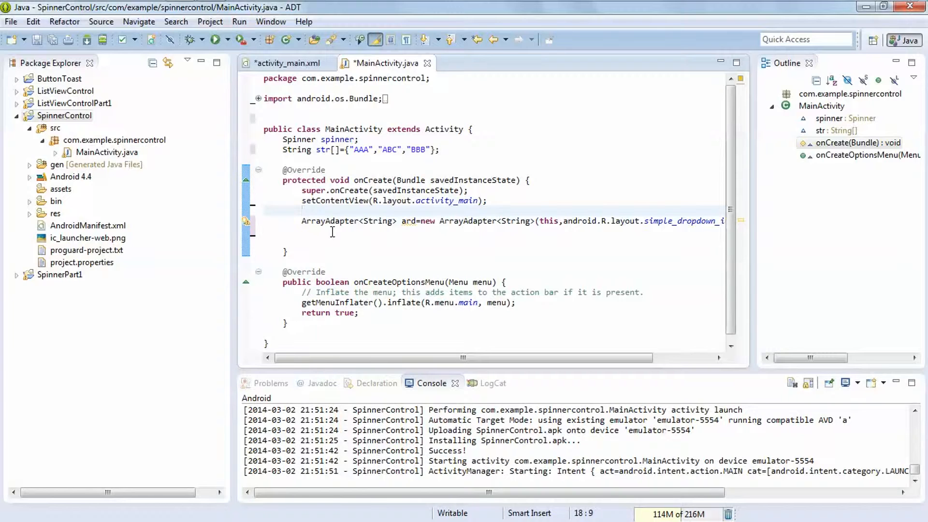
# Assign spinner = (Spinner) findViewById(R.id.spinner1), using the quick-fix cast
pyautogui.write('spinner=')
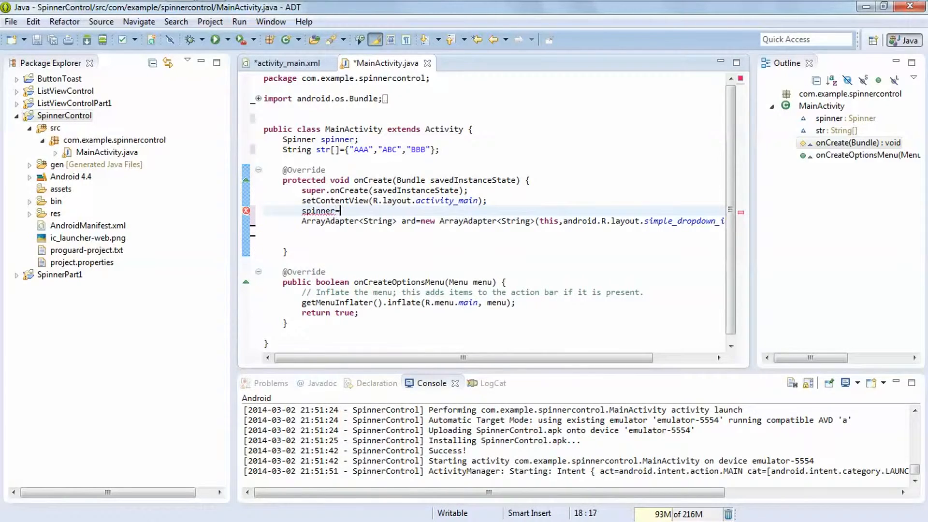
pyautogui.write('fin')
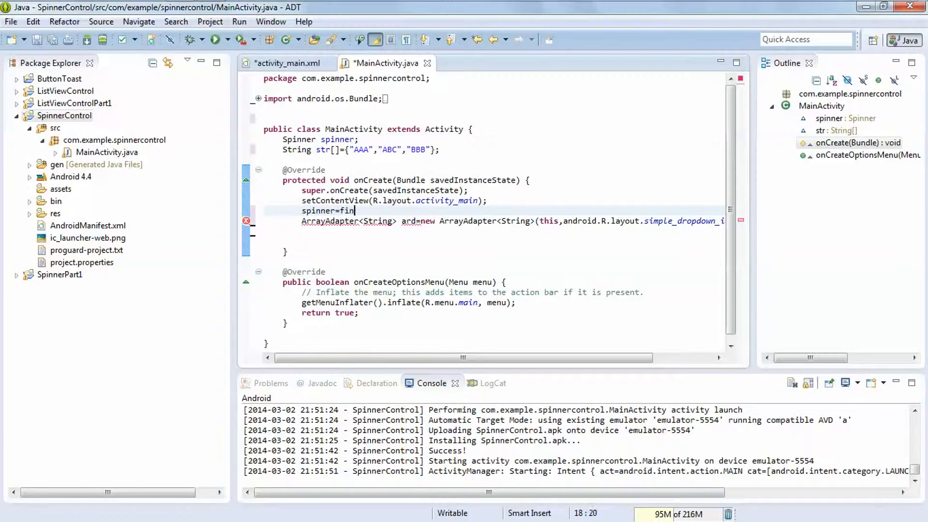
pyautogui.write('dViewById(R.id.spinner1);')
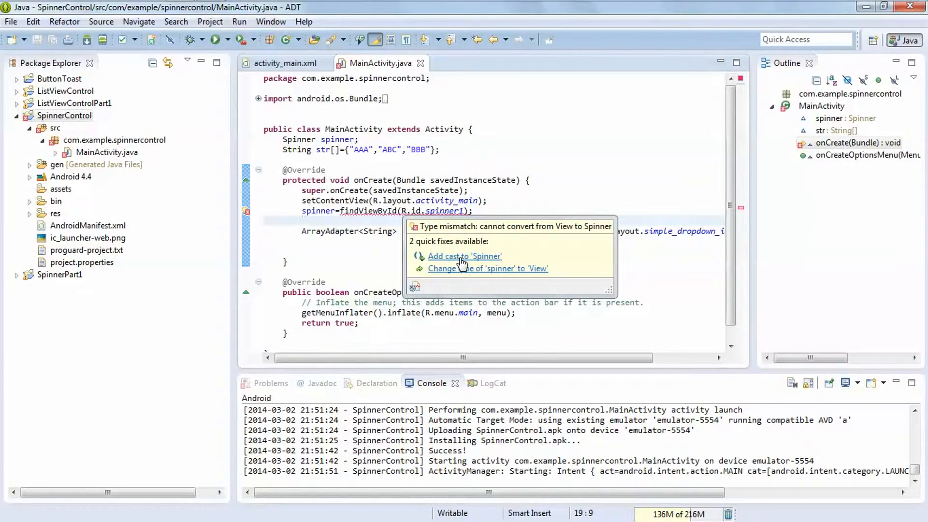
pyautogui.click(463, 256)
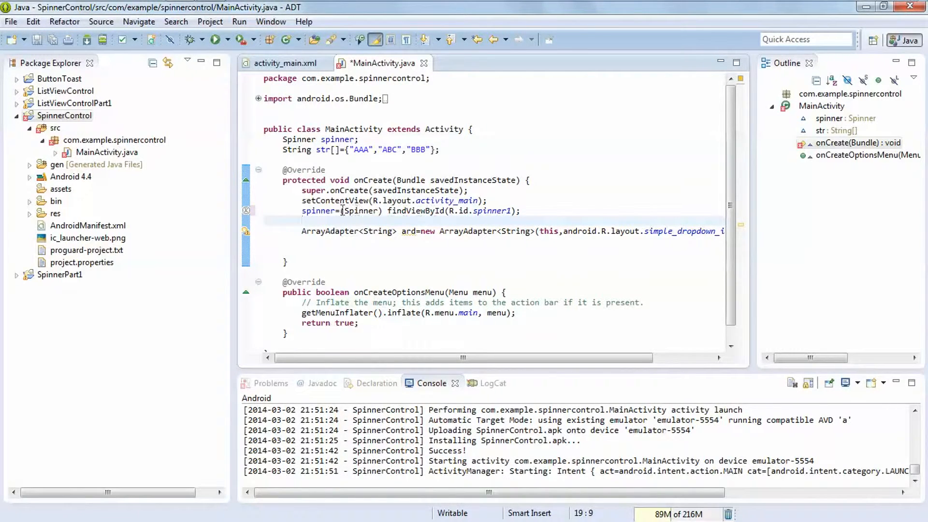
# Select the spinner variable name and spinner1 id to check them
pyautogui.doubleClick(319, 211)
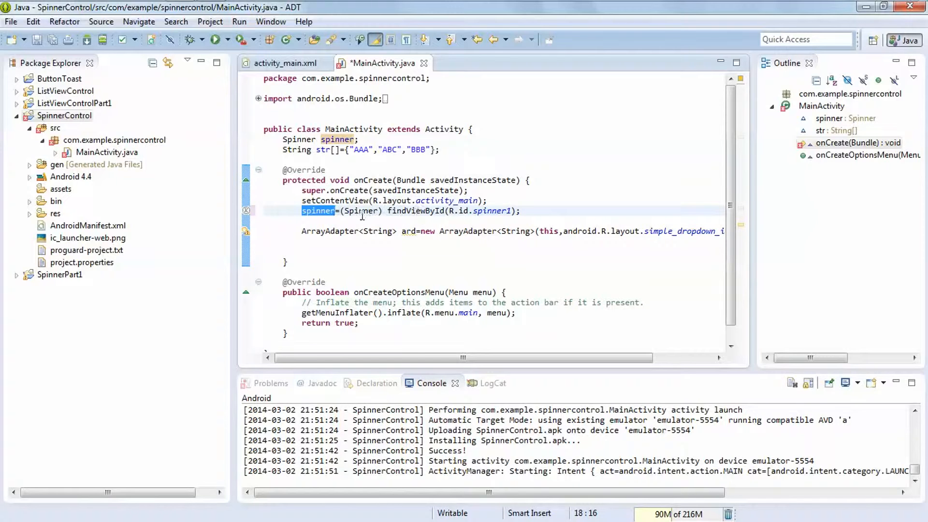
pyautogui.click(355, 210)
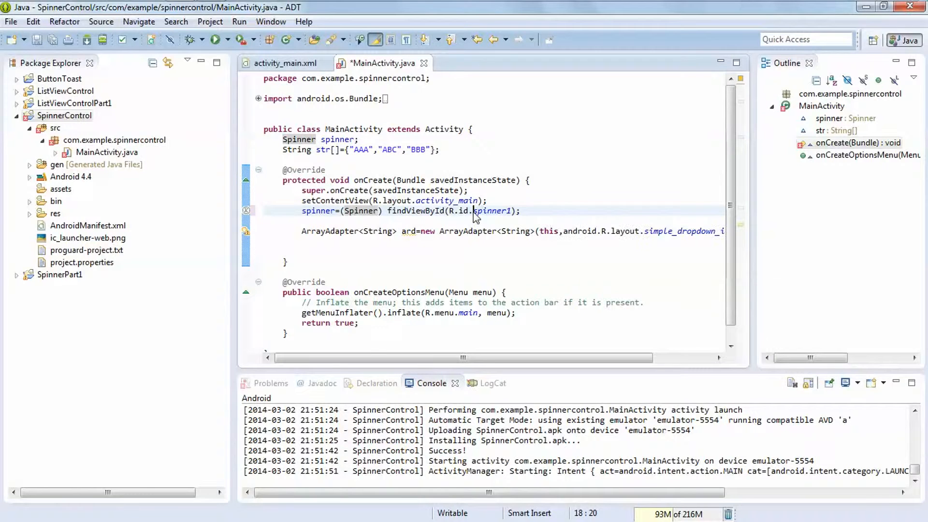
pyautogui.doubleClick(491, 211)
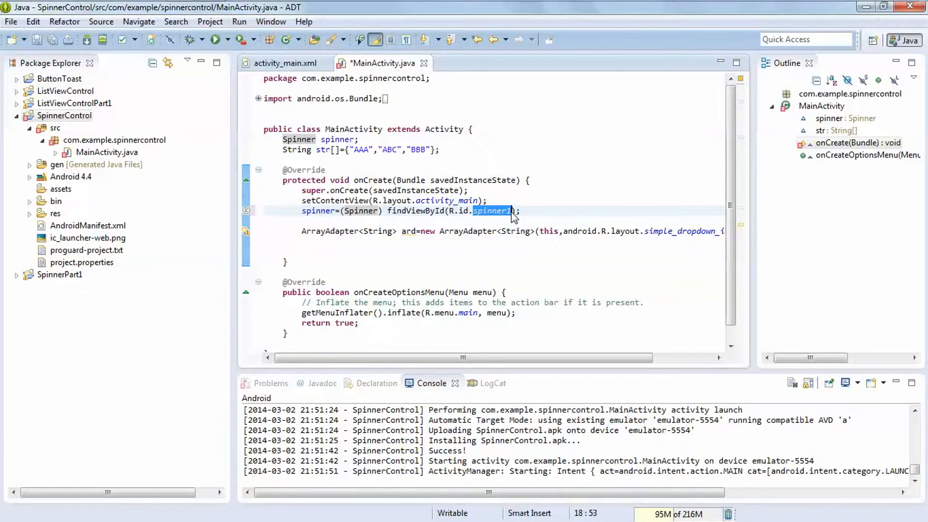
pyautogui.click(523, 211)
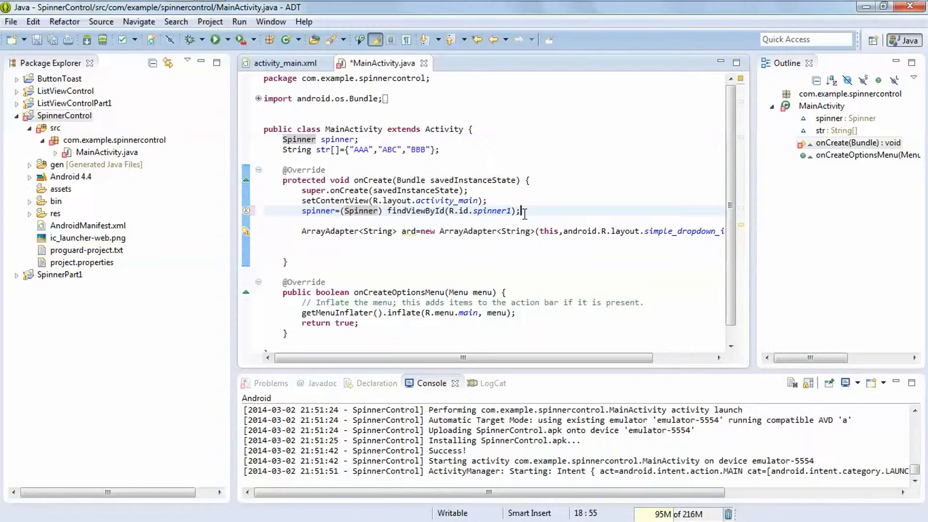
pyautogui.doubleClick(311, 211)
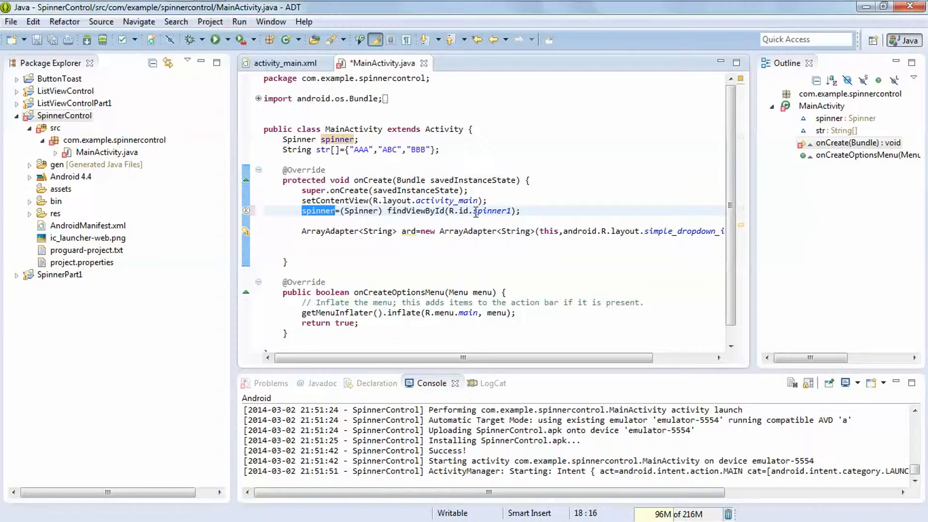
pyautogui.click(282, 64)
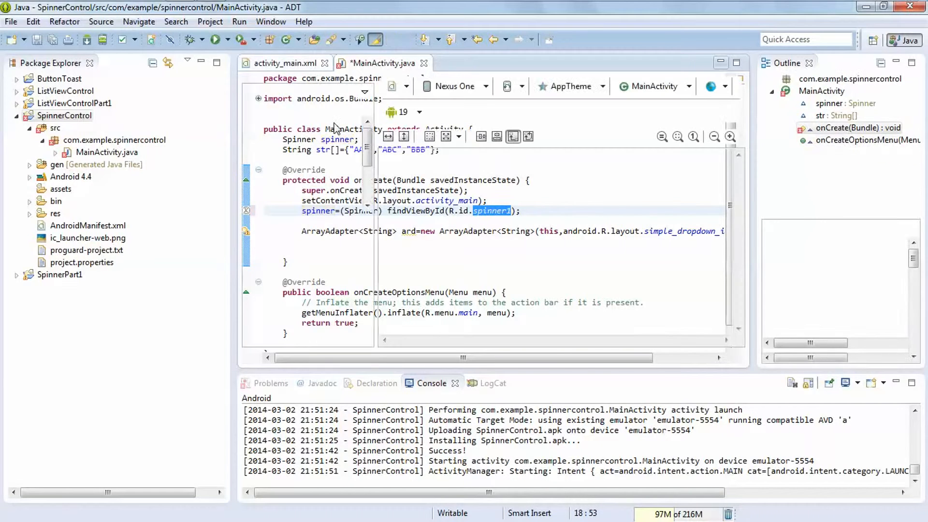
pyautogui.click(282, 63)
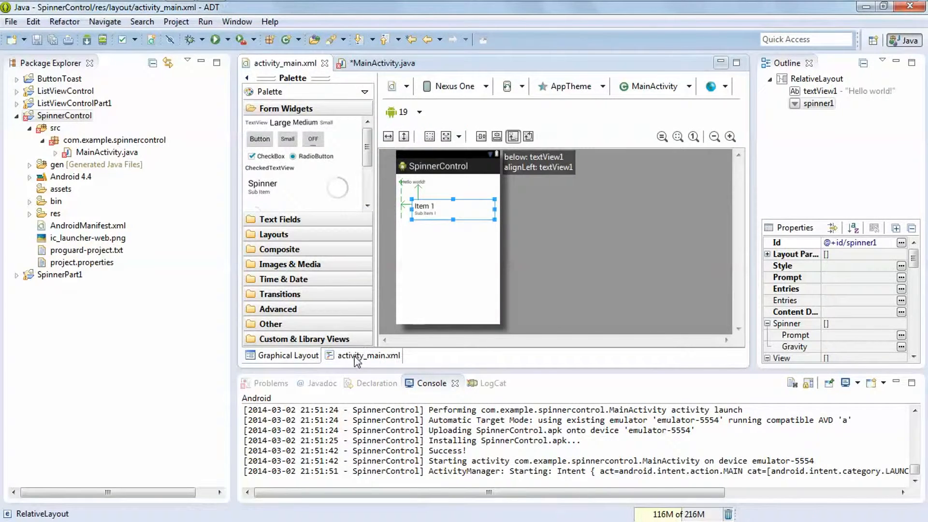
pyautogui.click(368, 355)
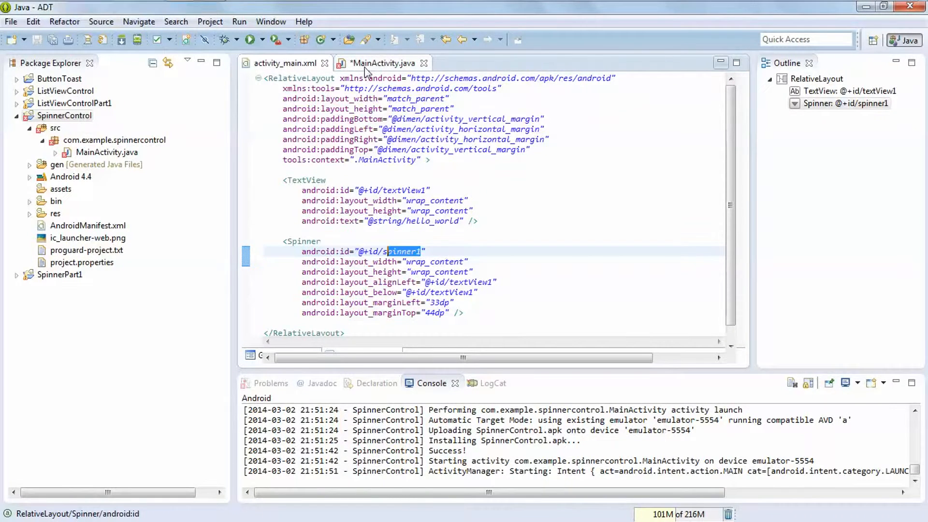
pyautogui.click(382, 63)
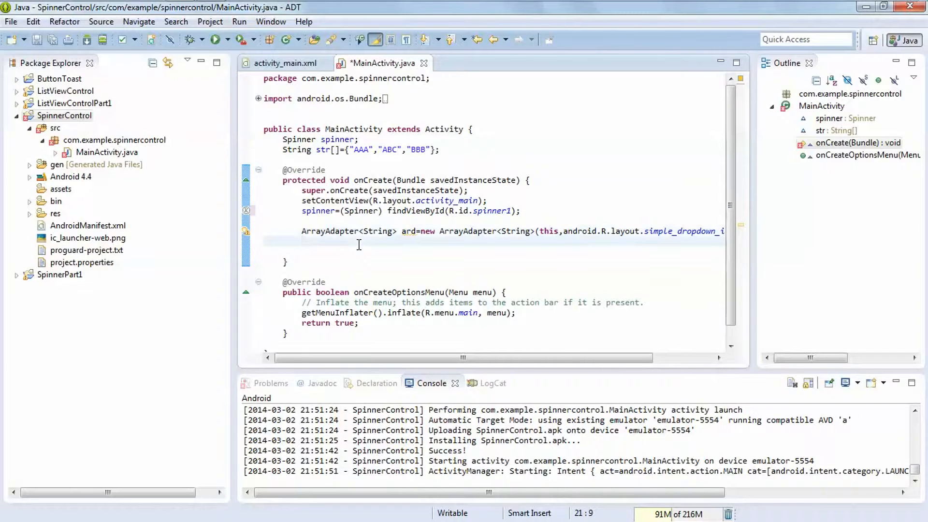
# Add a 'binding adapter with spinner control' comment and spinner.setAdapter(ard);
pyautogui.write('//bin')
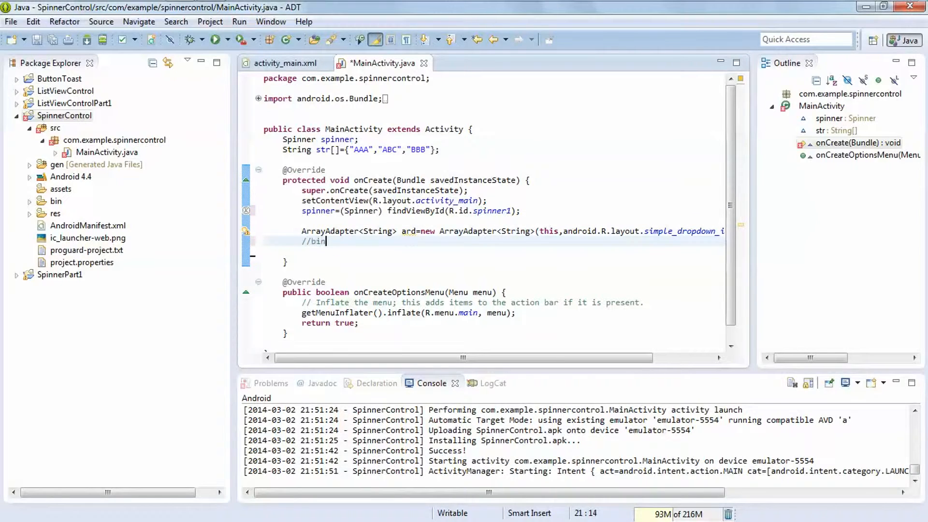
pyautogui.write('ding a')
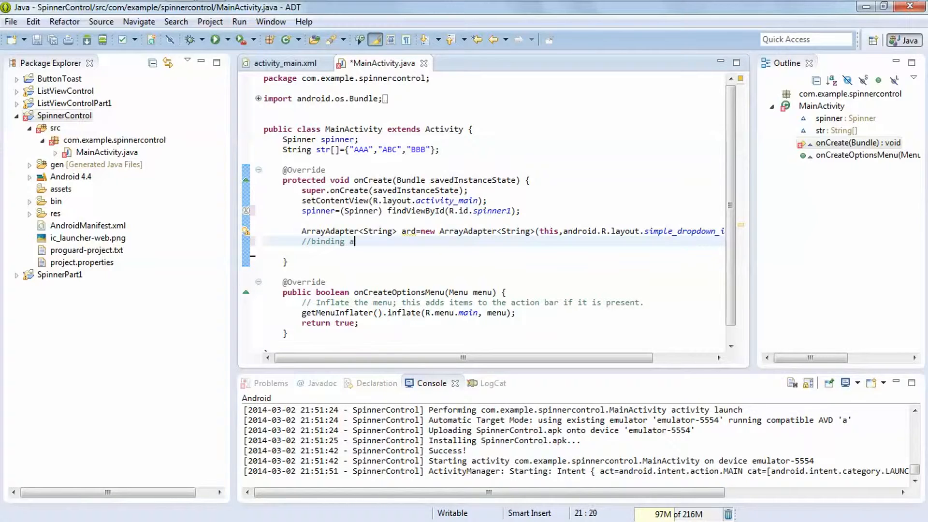
pyautogui.write('dapter with')
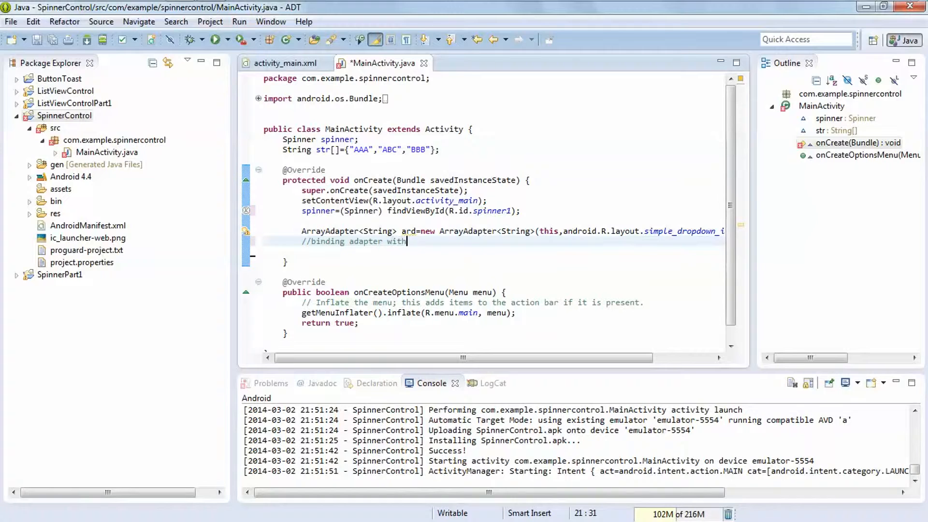
pyautogui.write('spinner control')
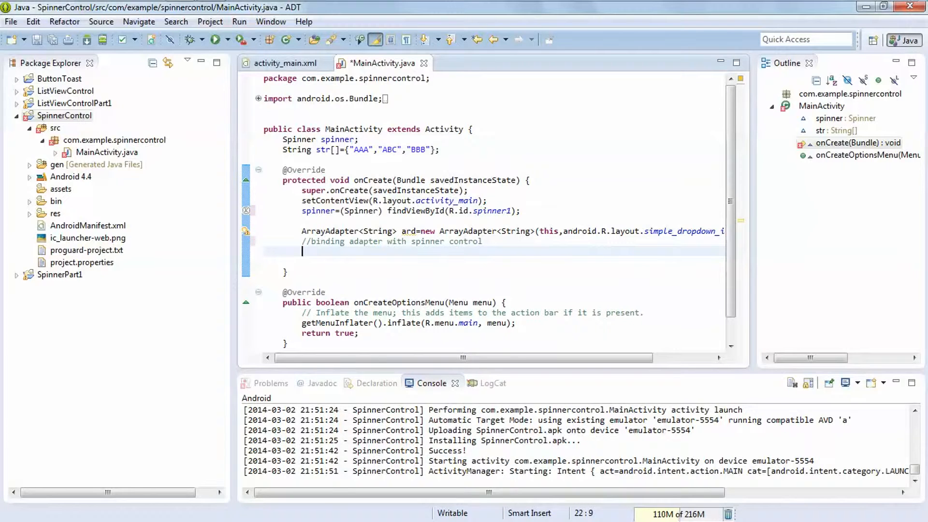
pyautogui.write('s')
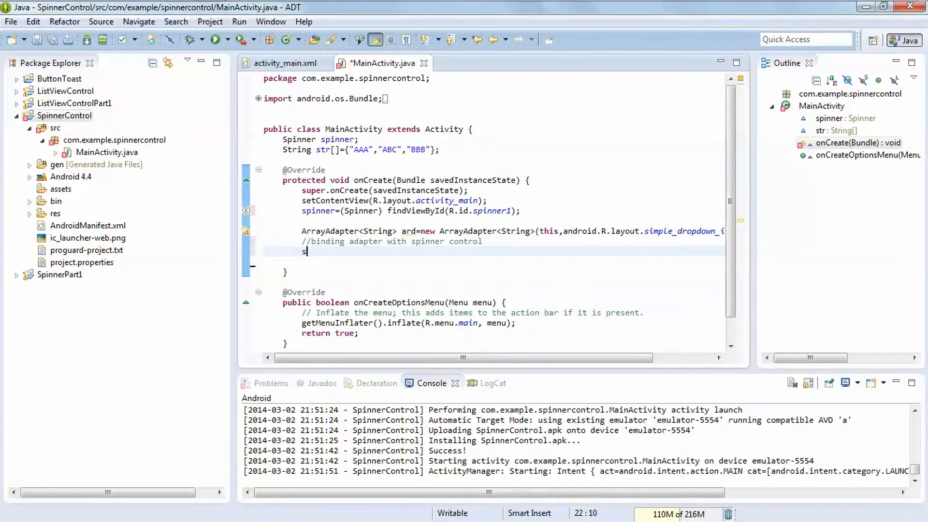
pyautogui.write('pinne')
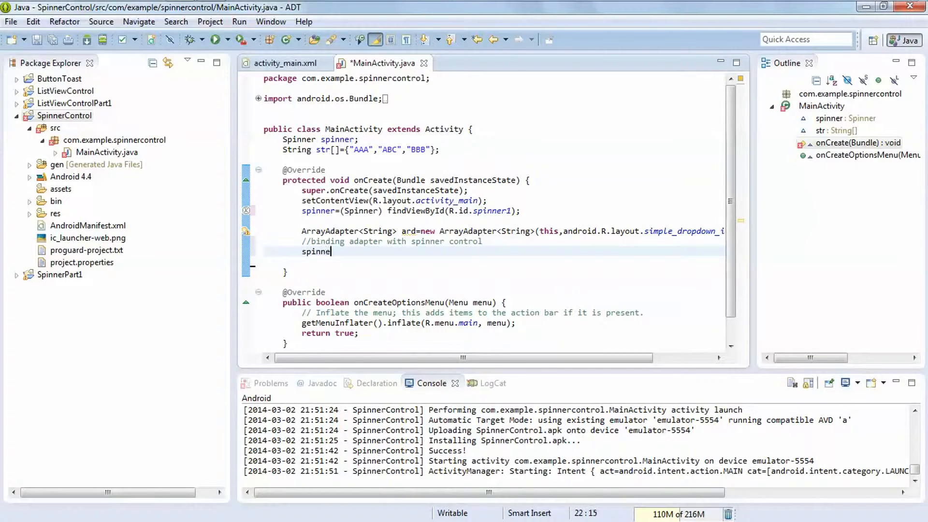
pyautogui.write('.s')
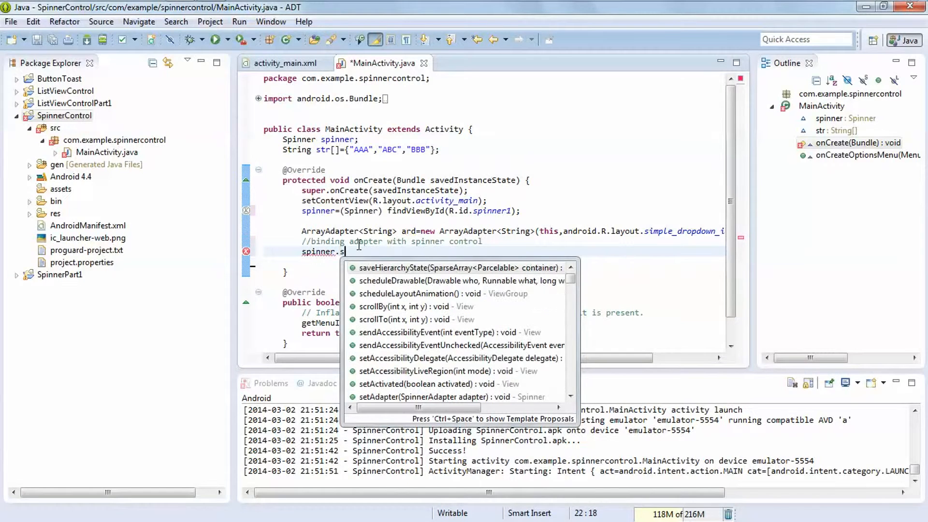
pyautogui.write('eta')
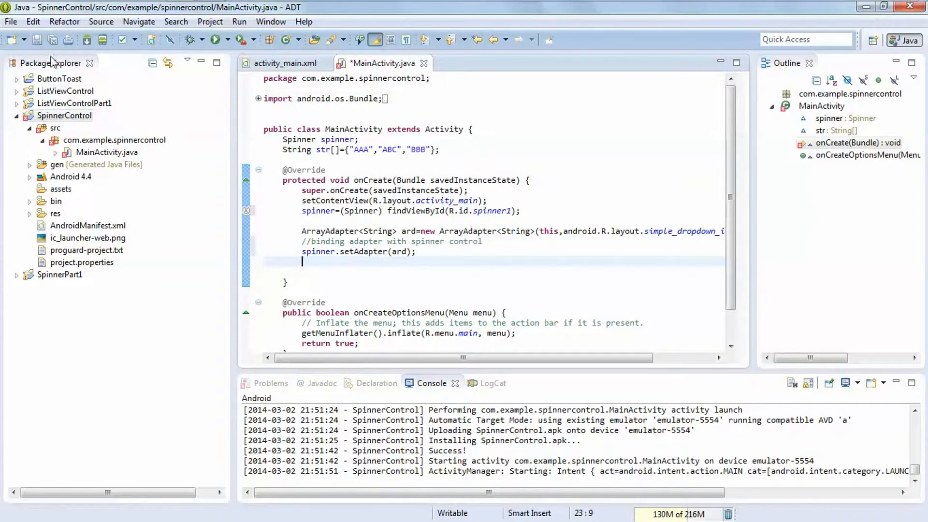
# Save MainActivity, run SpinnerControl as an Android Application, and open the spinner choices
pyautogui.click(64, 115)
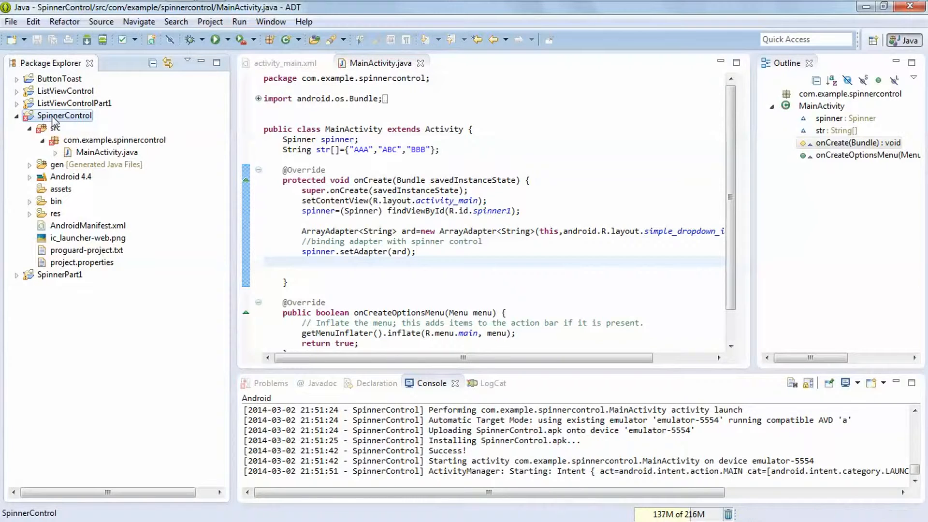
pyautogui.rightClick(64, 116)
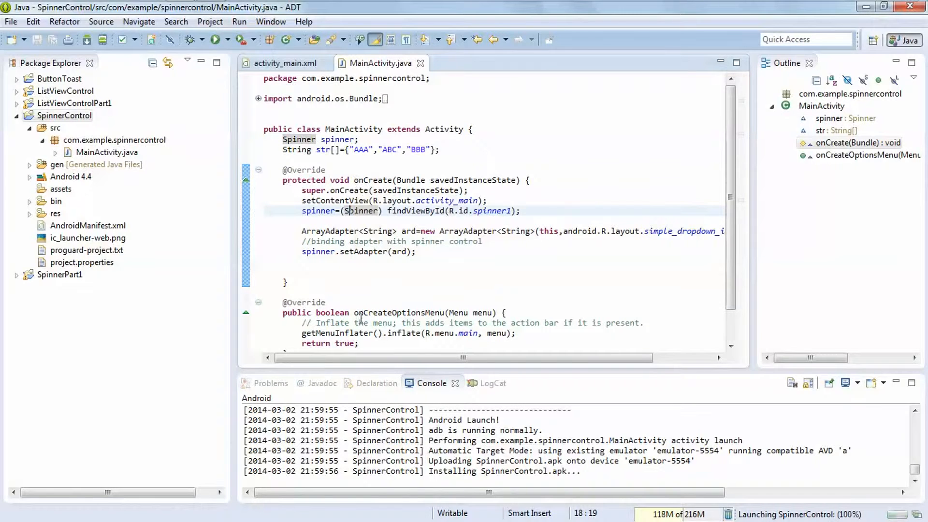
pyautogui.doubleClick(438, 129)
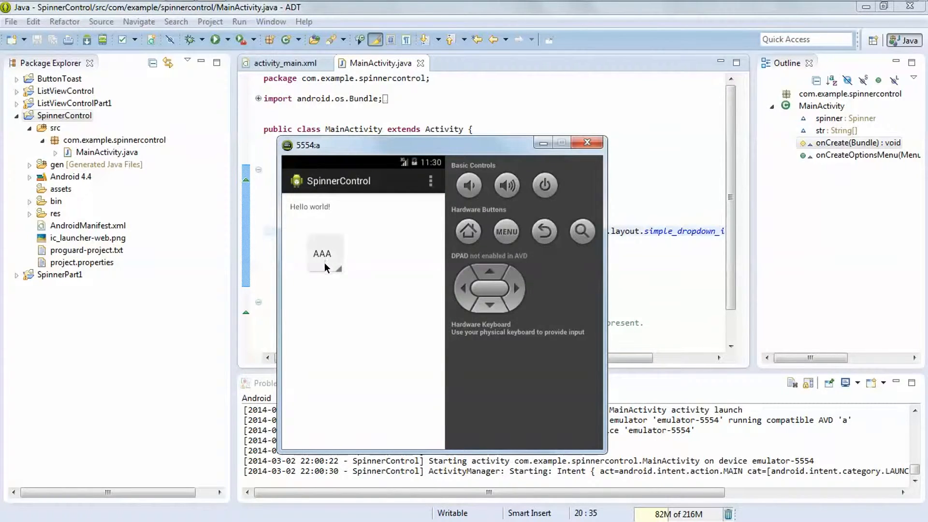
pyautogui.click(323, 253)
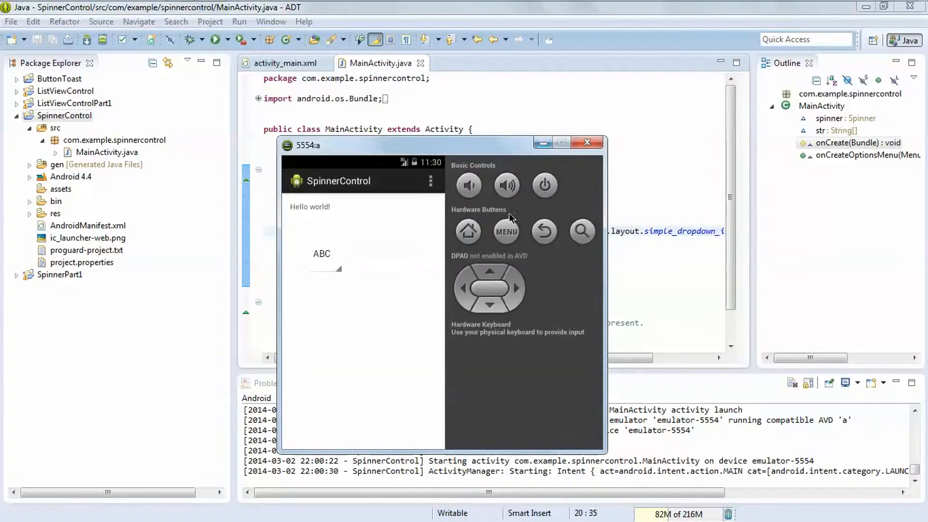
pyautogui.moveTo(541, 142)
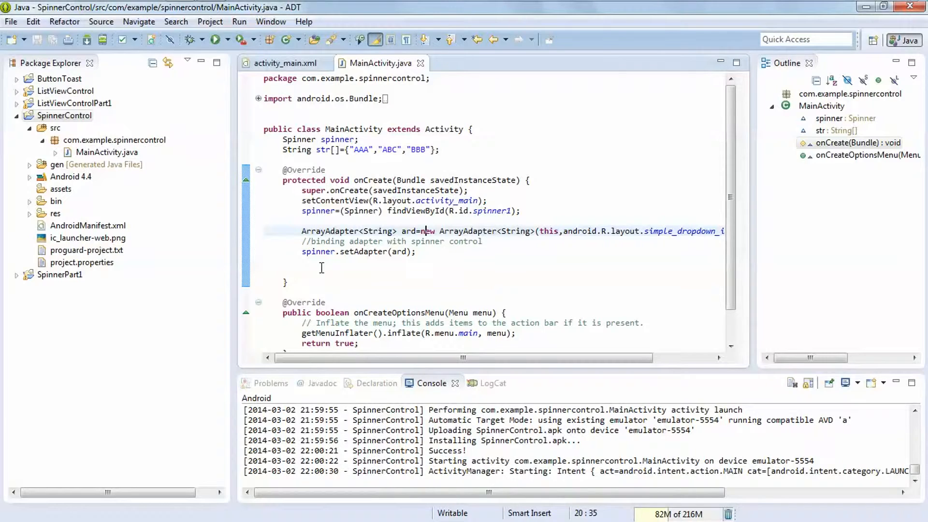
# On a new line after setAdapter, start typing spinner.setOnItemSelectedListener
pyautogui.click(321, 271)
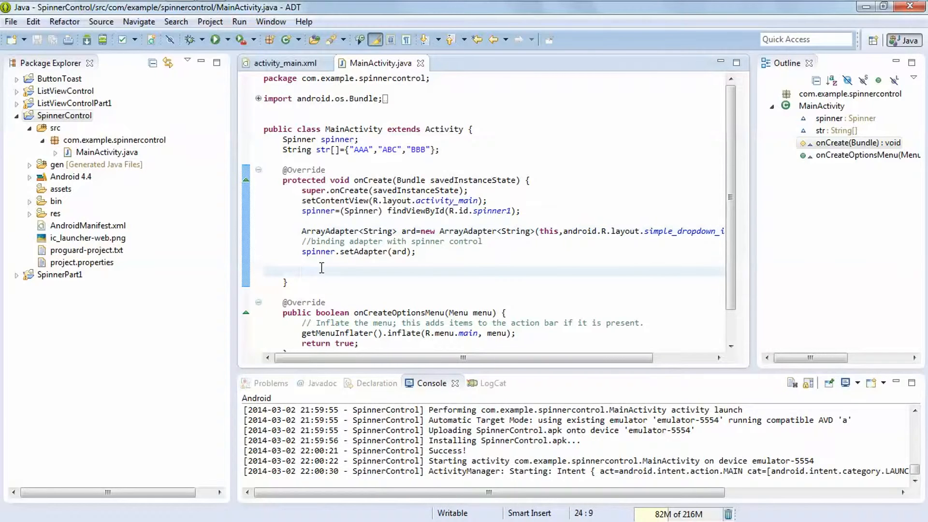
pyautogui.write('s')
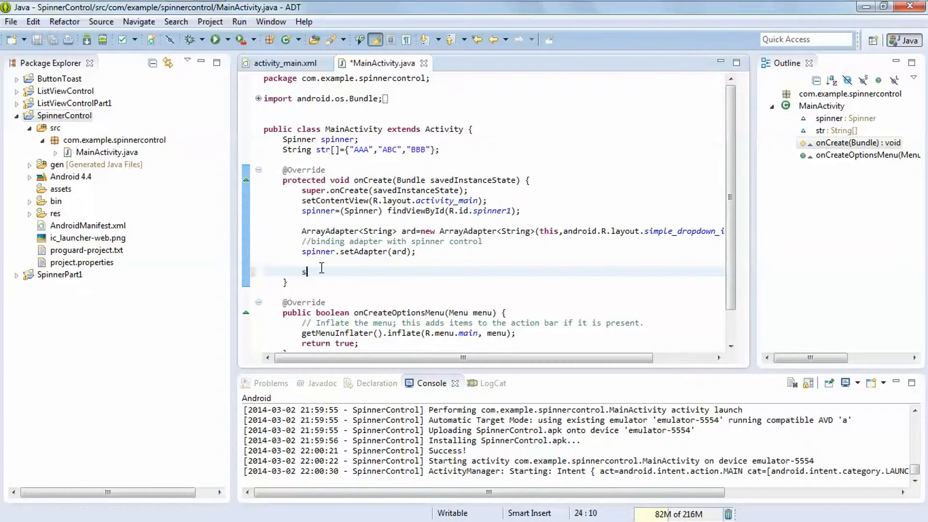
pyautogui.write('pinner')
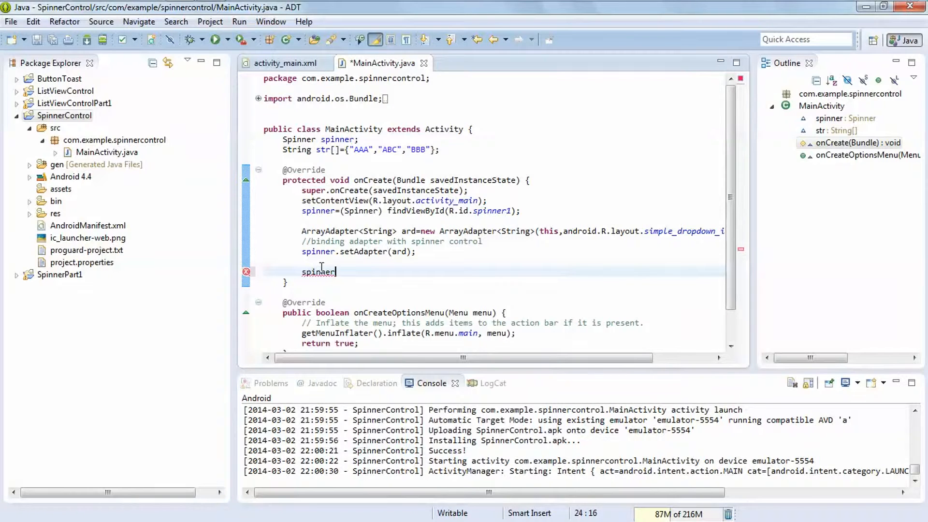
pyautogui.write('.seton')
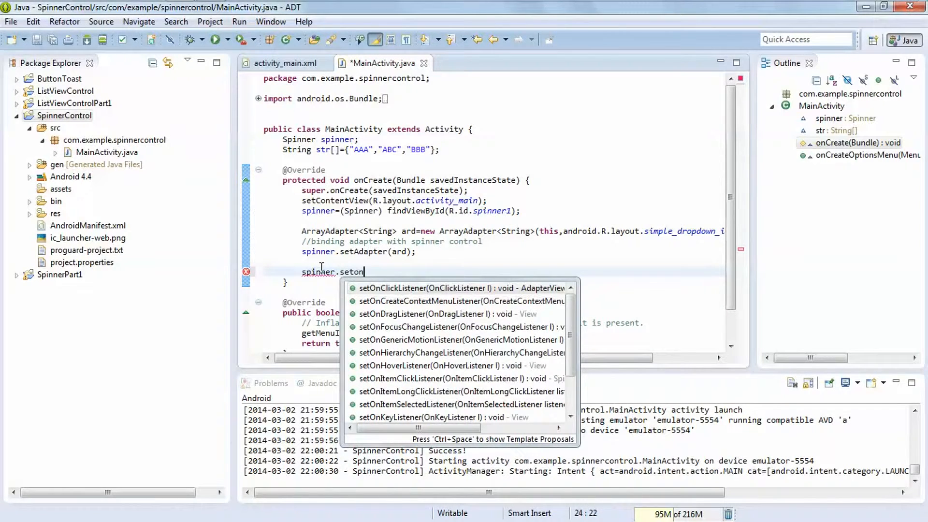
pyautogui.write('I')
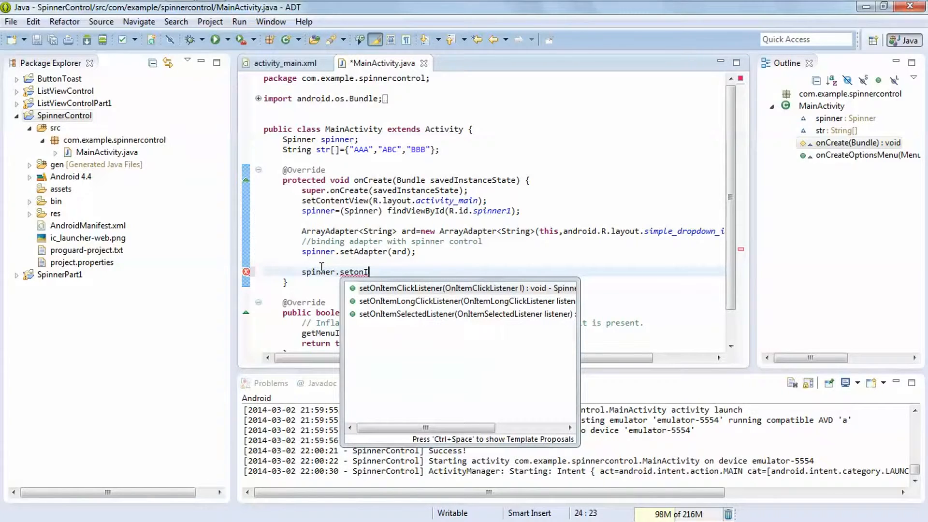
pyautogui.moveTo(414, 308)
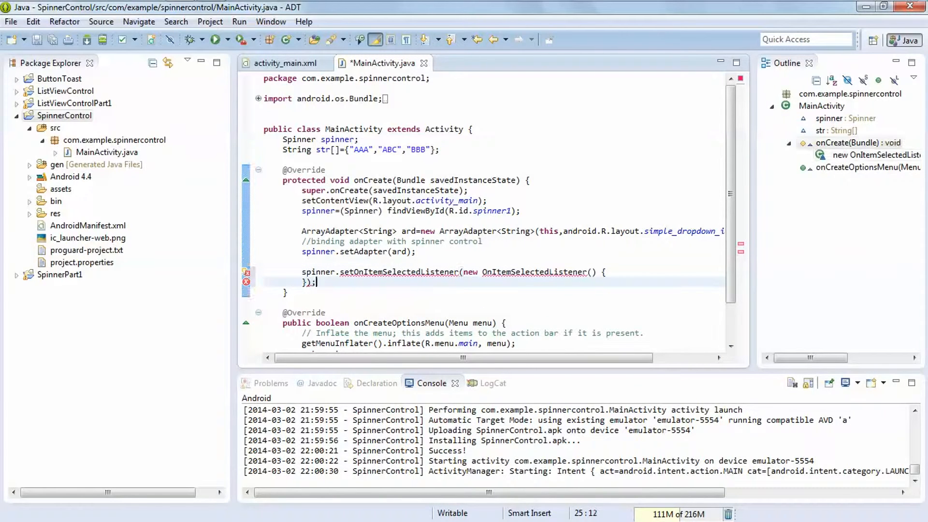
pyautogui.moveTo(536, 272)
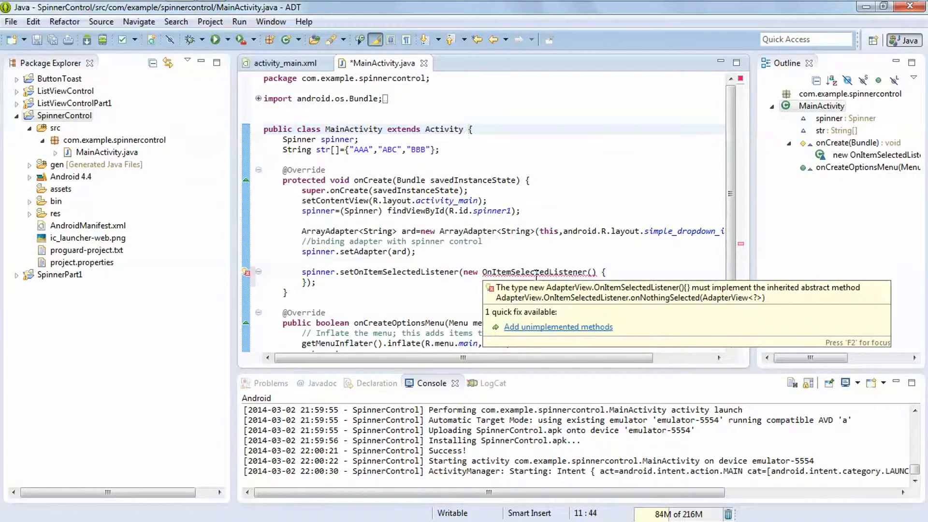
# Generate onItemSelected and onNothingSelected via quick fix, renaming arg2 to position
pyautogui.click(471, 129)
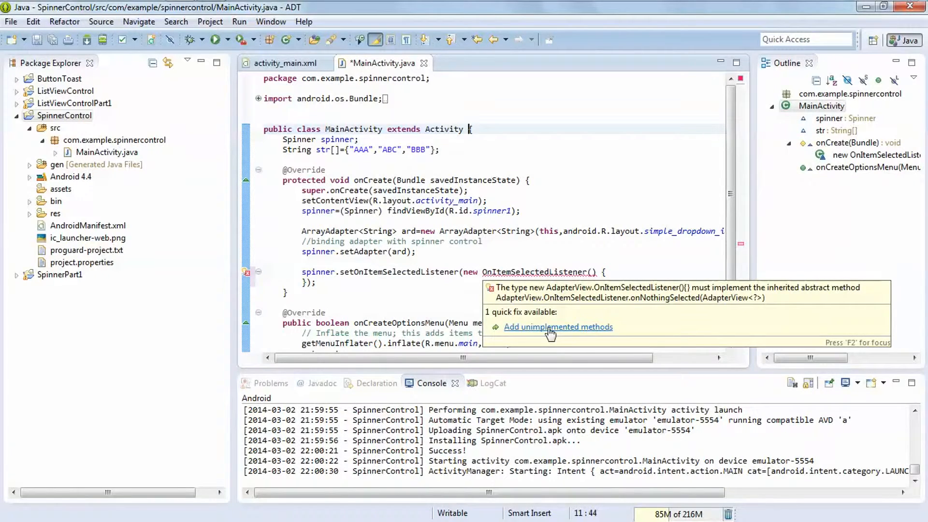
pyautogui.click(557, 326)
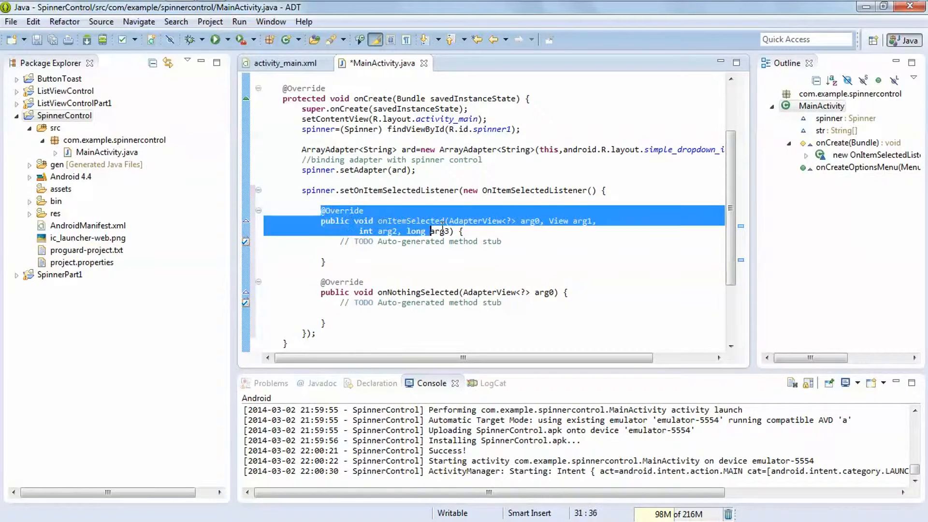
pyautogui.click(550, 313)
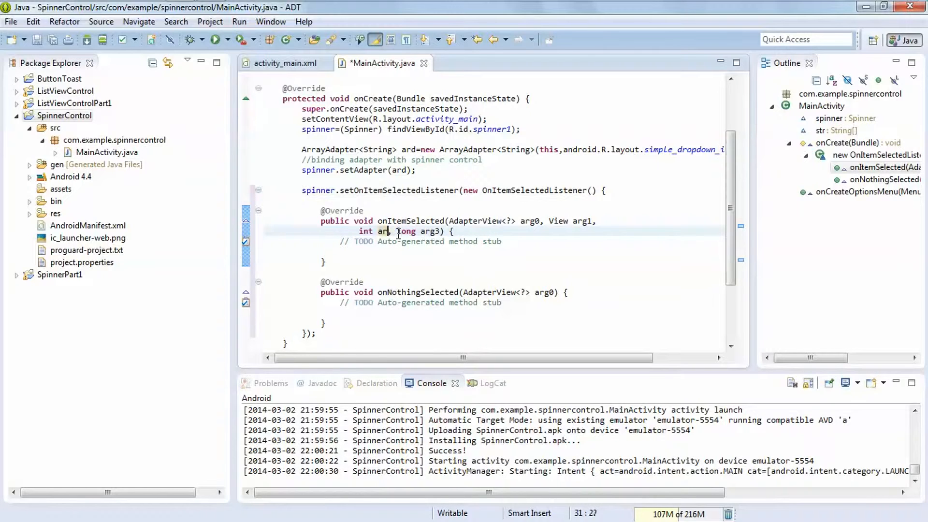
pyautogui.press('BackSpace')
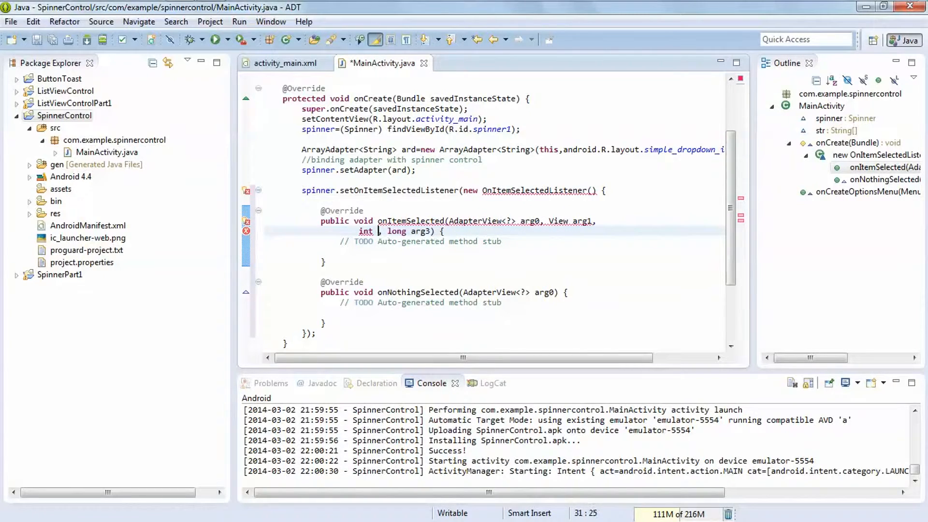
pyautogui.write('position')
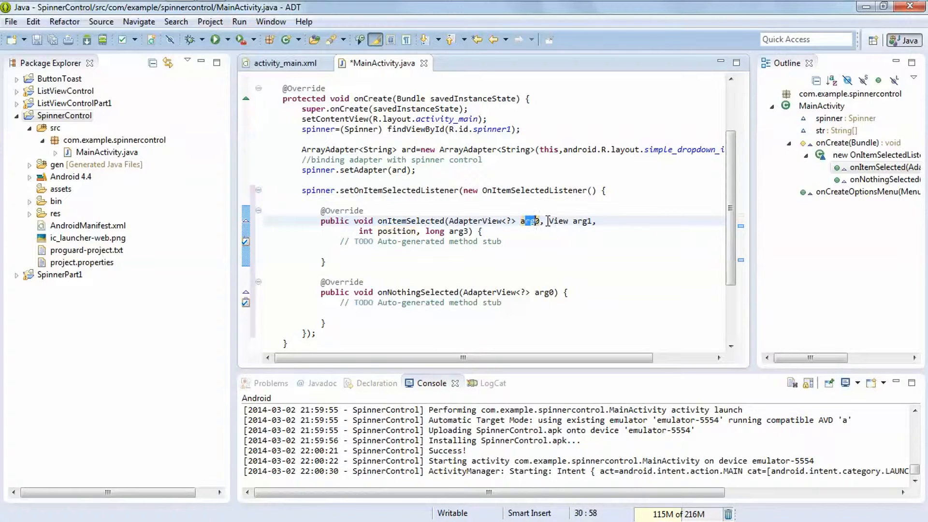
pyautogui.doubleClick(557, 220)
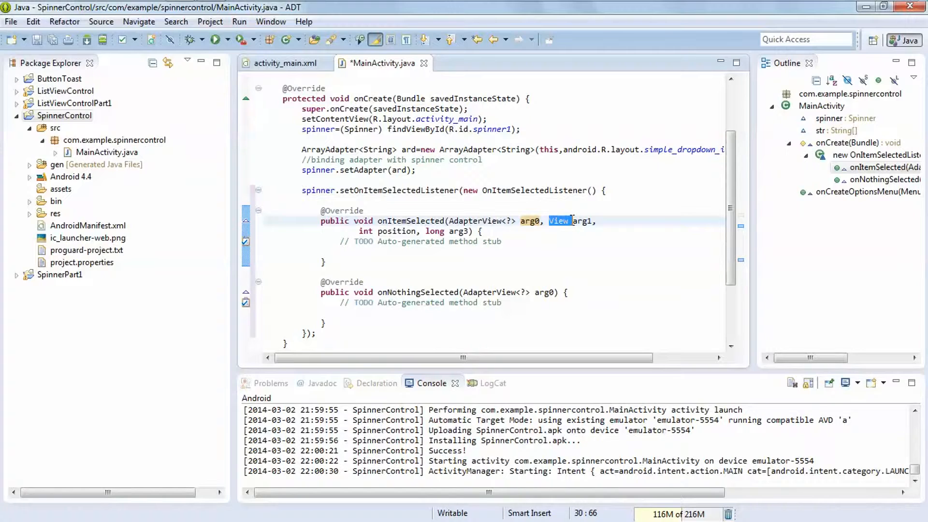
pyautogui.moveTo(359, 231)
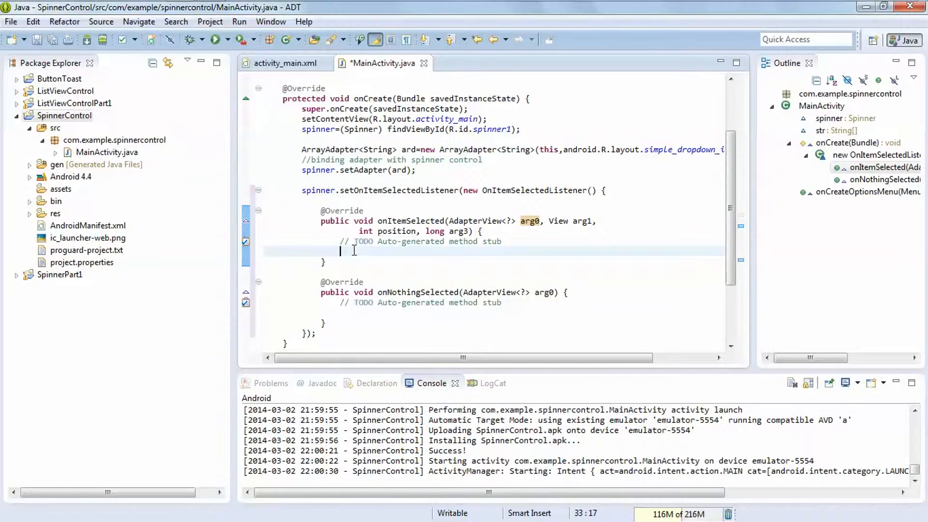
# Complete Toast.makeText with "selected Item is:"+str[position] and 1000, then start .show()
pyautogui.write('to')
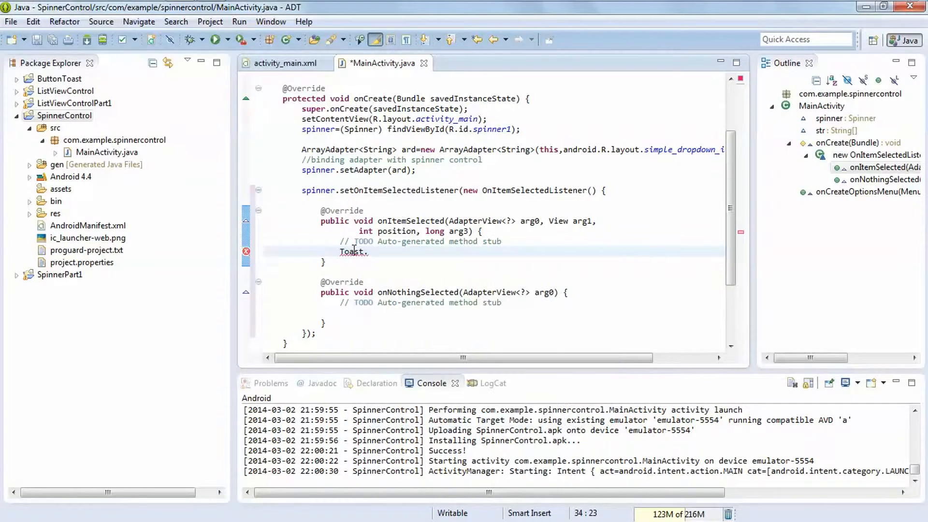
pyautogui.write('.')
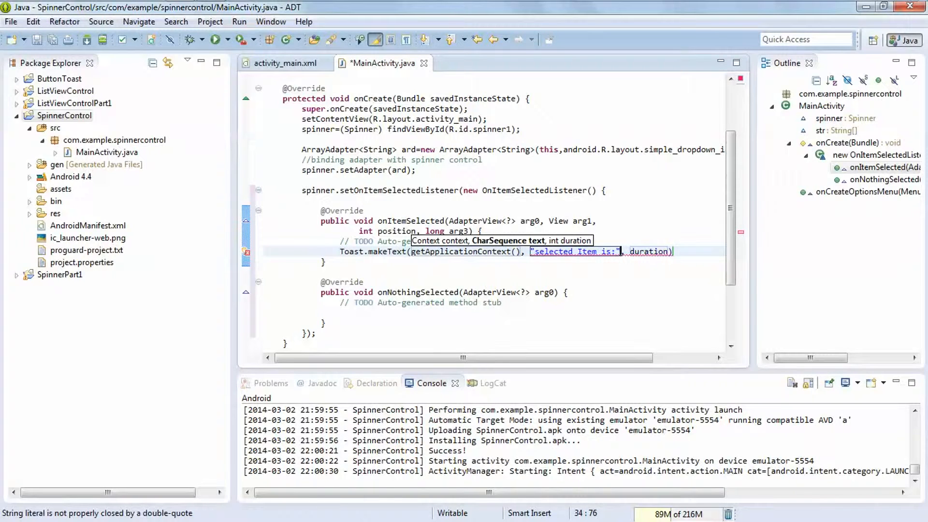
pyautogui.write('+')
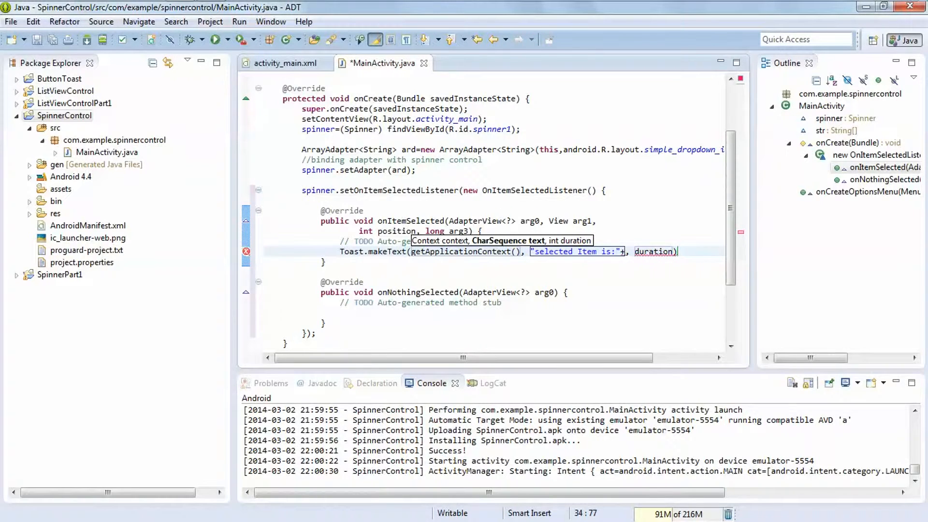
pyautogui.write('str[]')
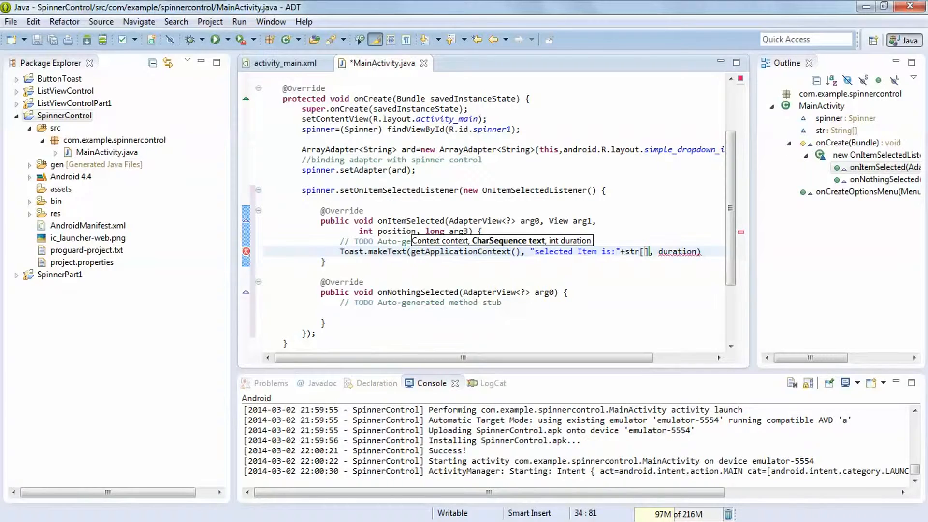
pyautogui.write('position')
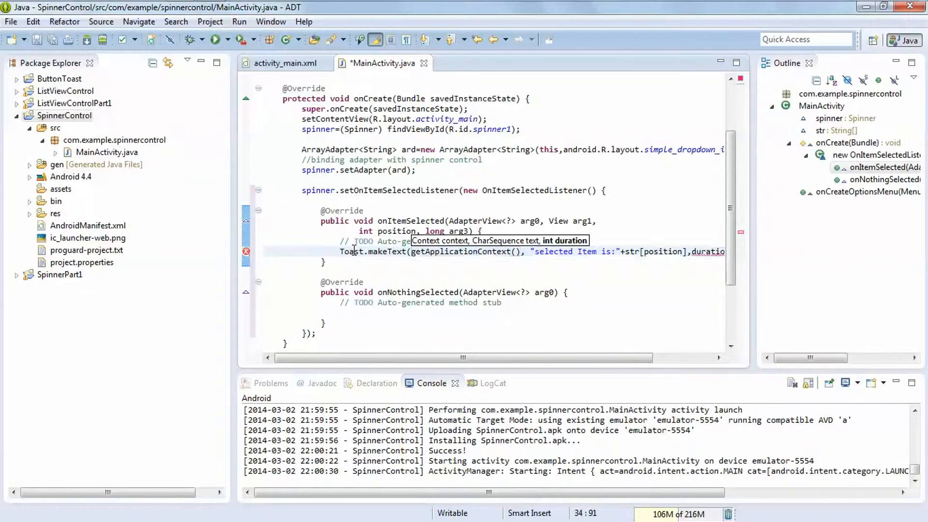
pyautogui.press('BackSpace')
pyautogui.write('1000')
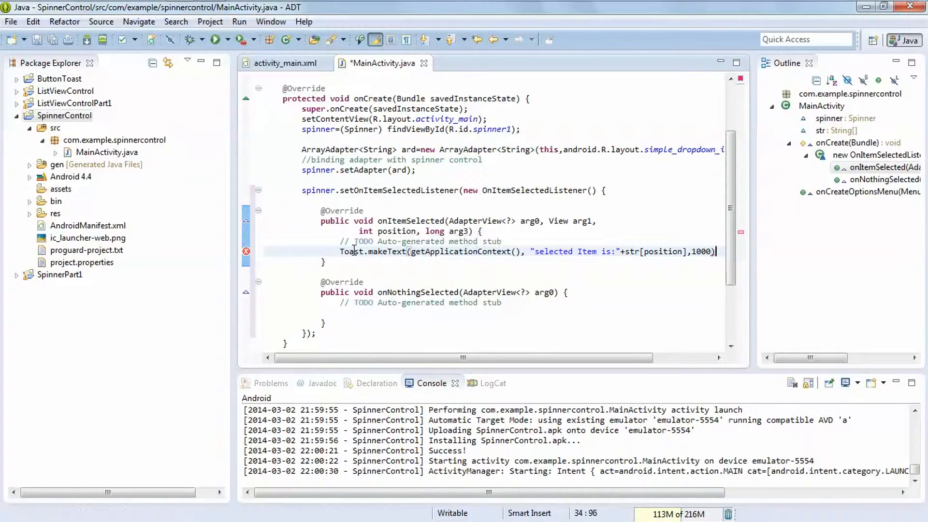
pyautogui.write(',s')
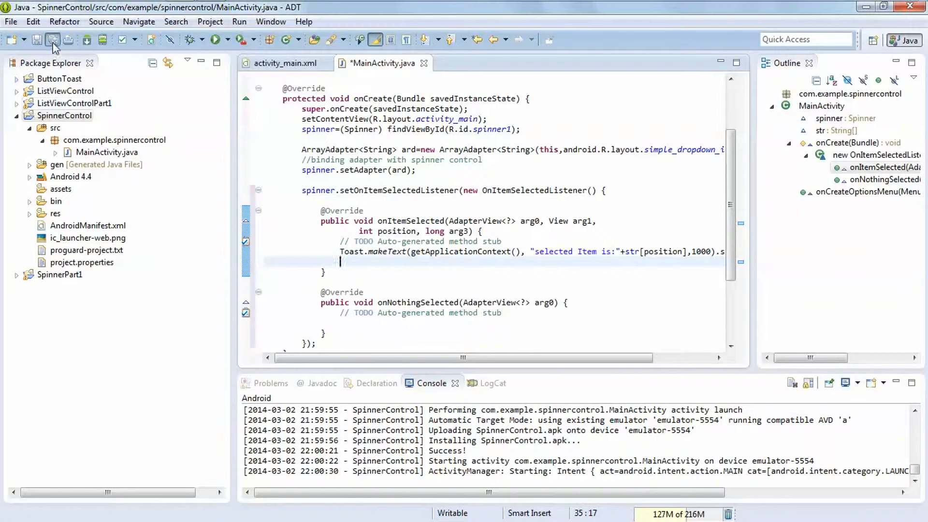
# Relaunch the SpinnerControl project as an Android Application
pyautogui.rightClick(65, 115)
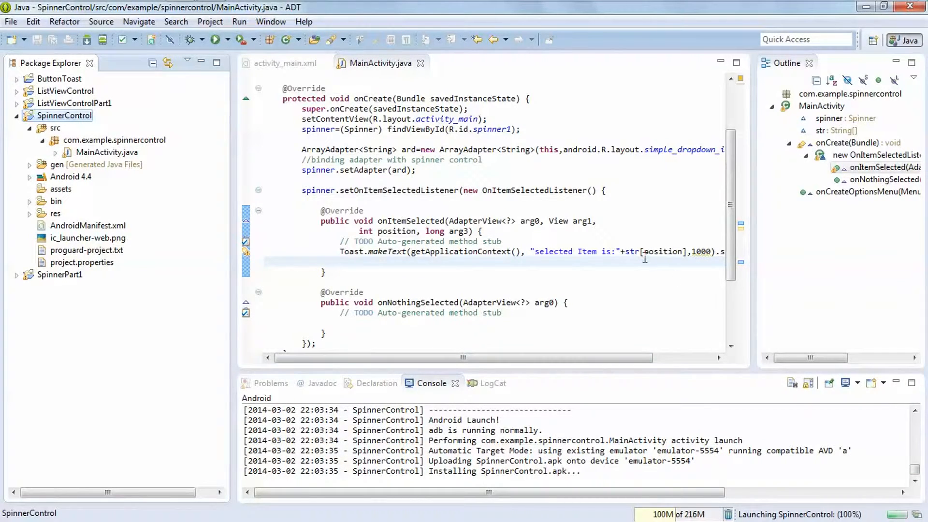
pyautogui.moveTo(669, 250)
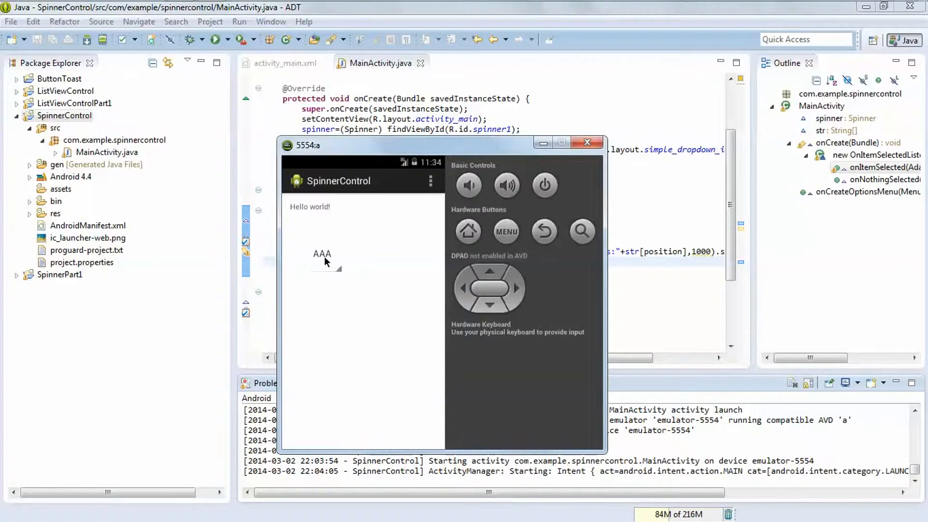
# Pick ABC, then BBB, from the spinner, each showing its toast
pyautogui.click(321, 257)
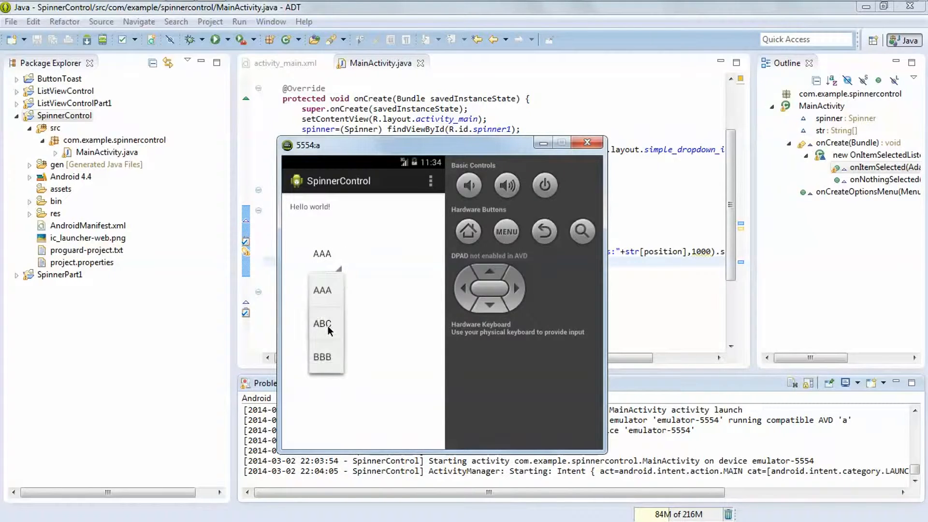
pyautogui.click(322, 324)
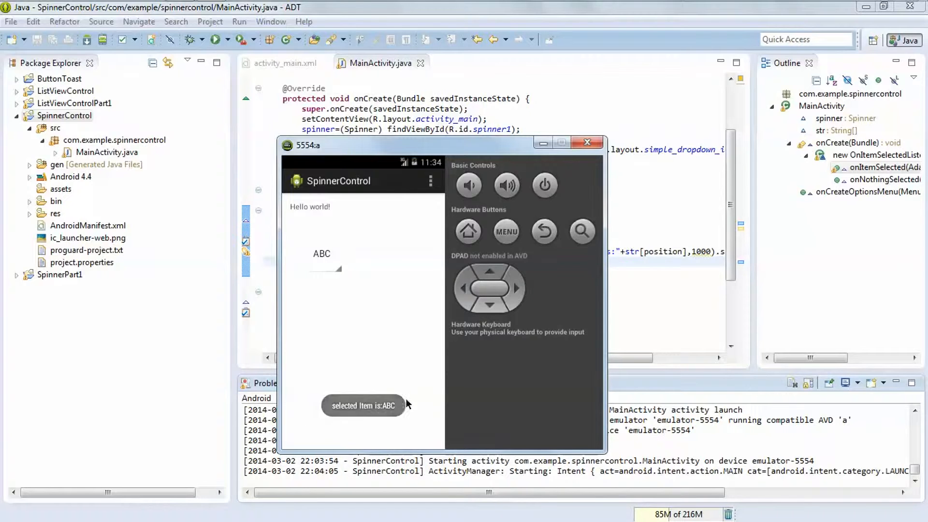
pyautogui.click(322, 259)
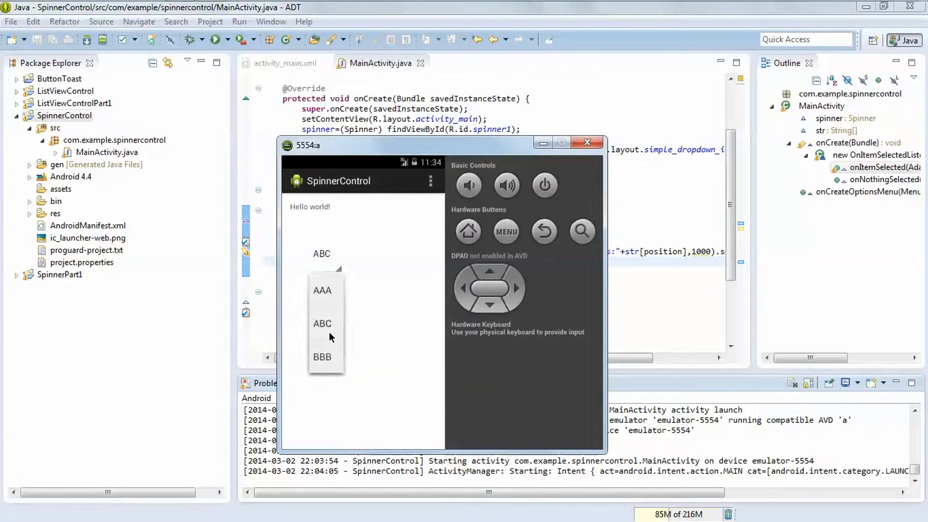
pyautogui.click(322, 357)
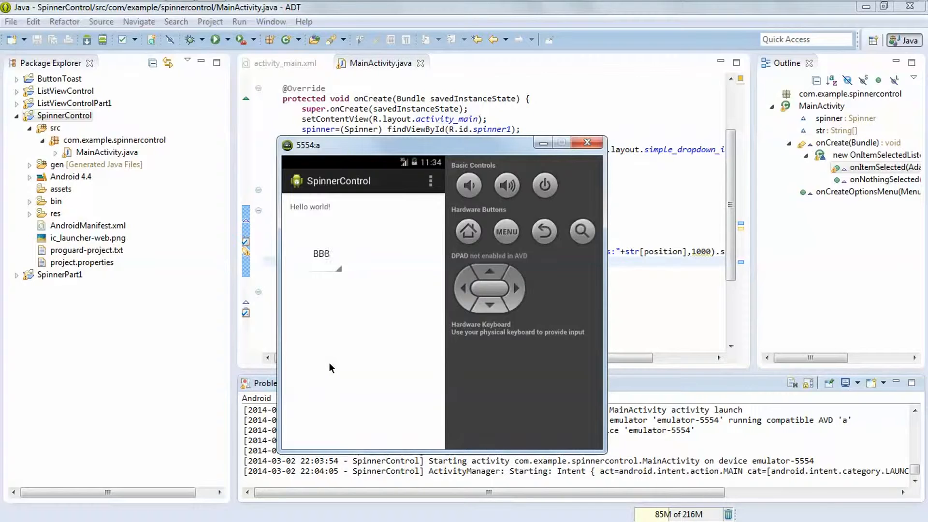
# Reopen the spinner list, then minimize the emulator window
pyautogui.click(321, 254)
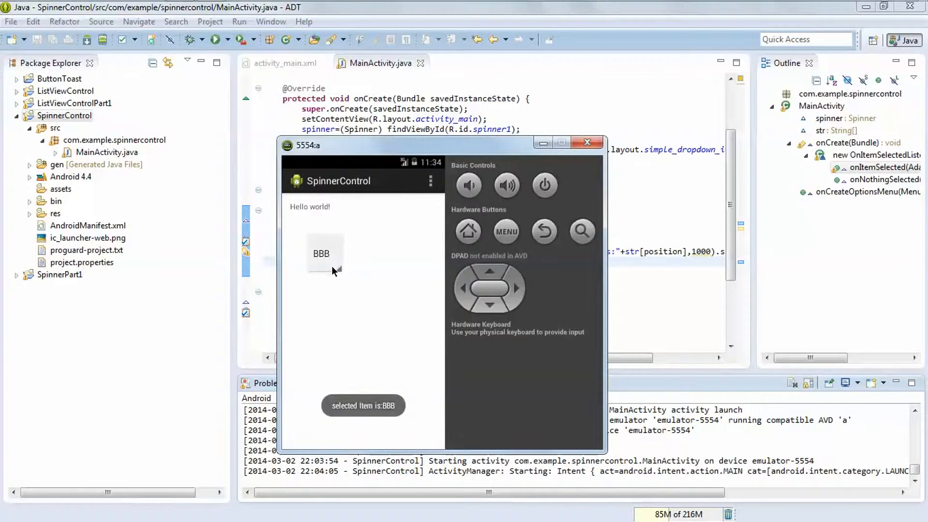
pyautogui.click(320, 253)
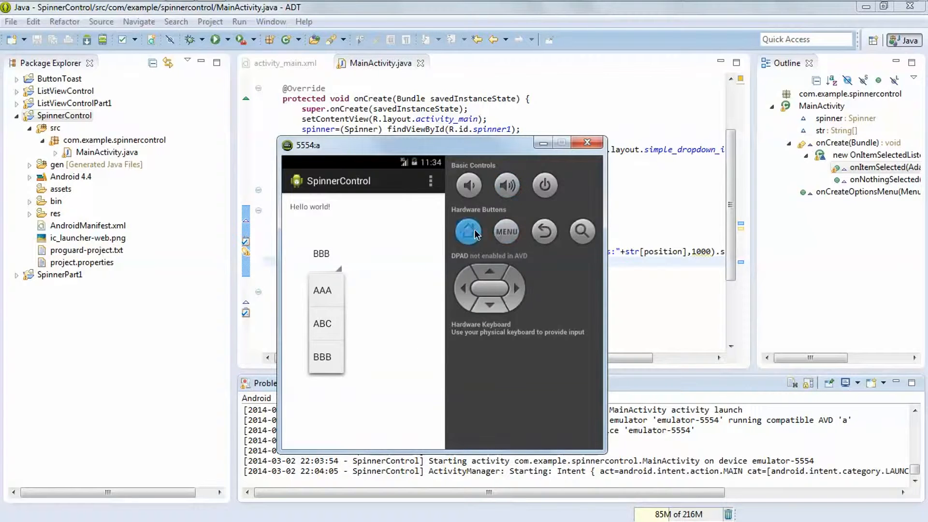
pyautogui.moveTo(542, 142)
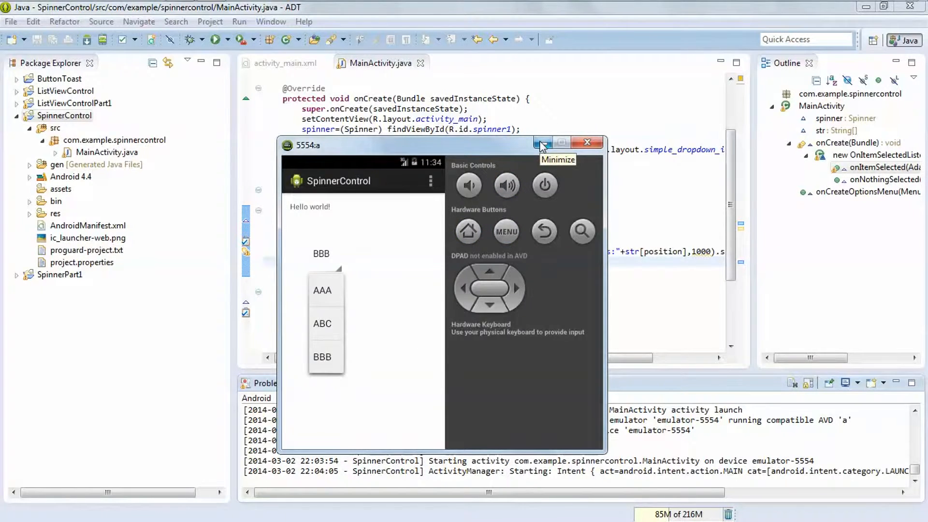
pyautogui.click(541, 143)
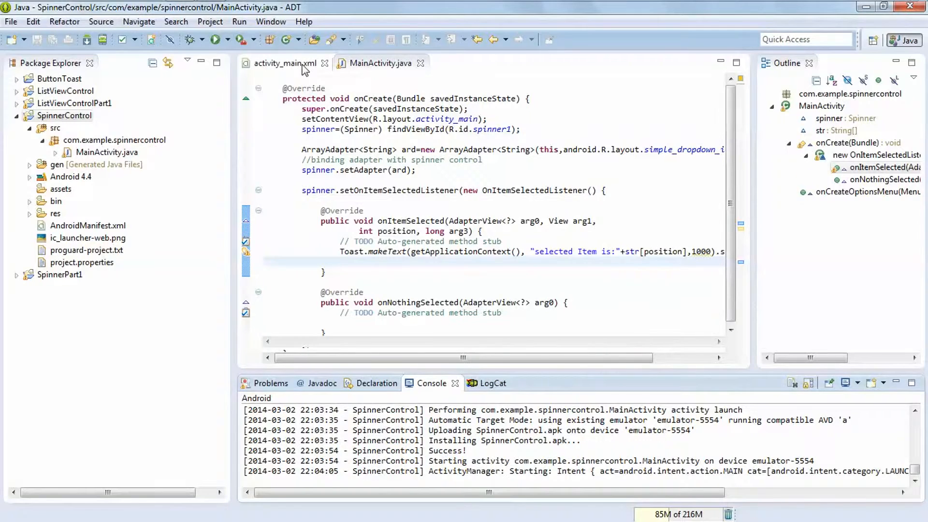
# Give the Spinner in activity_main.xml android:spinnerMode="dialog" and save the layout
pyautogui.click(284, 64)
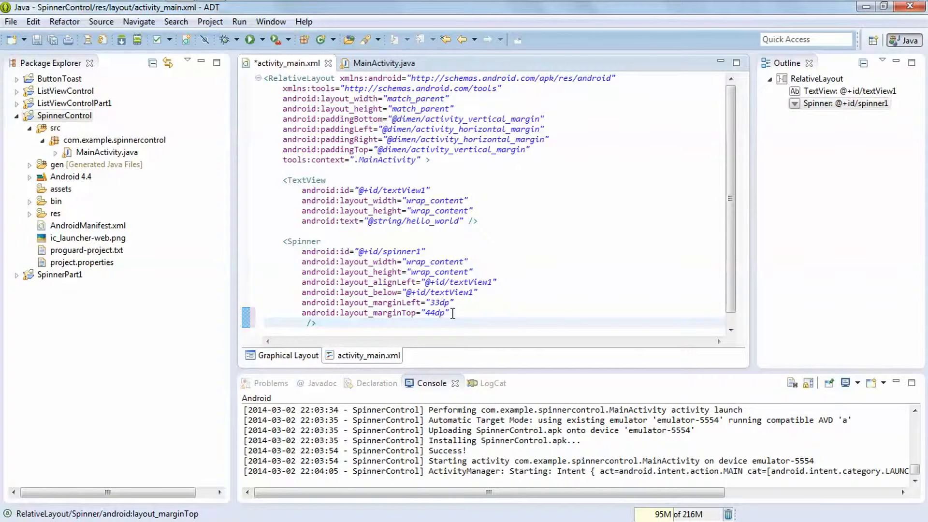
pyautogui.write('s')
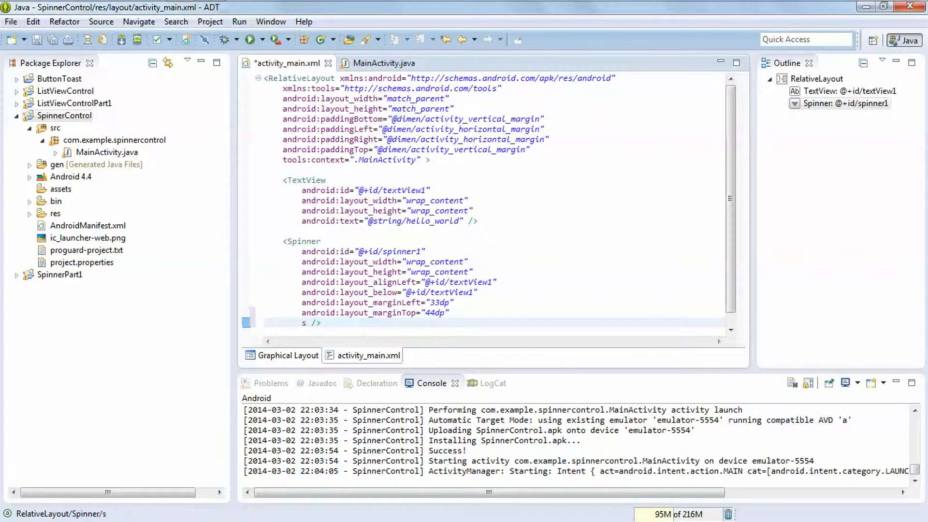
pyautogui.write('pinnerMode="')
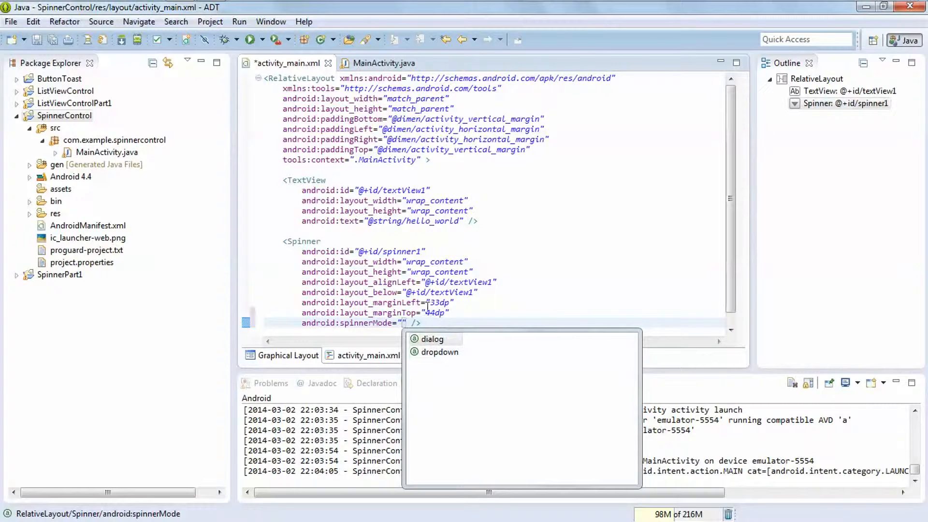
pyautogui.moveTo(432, 339)
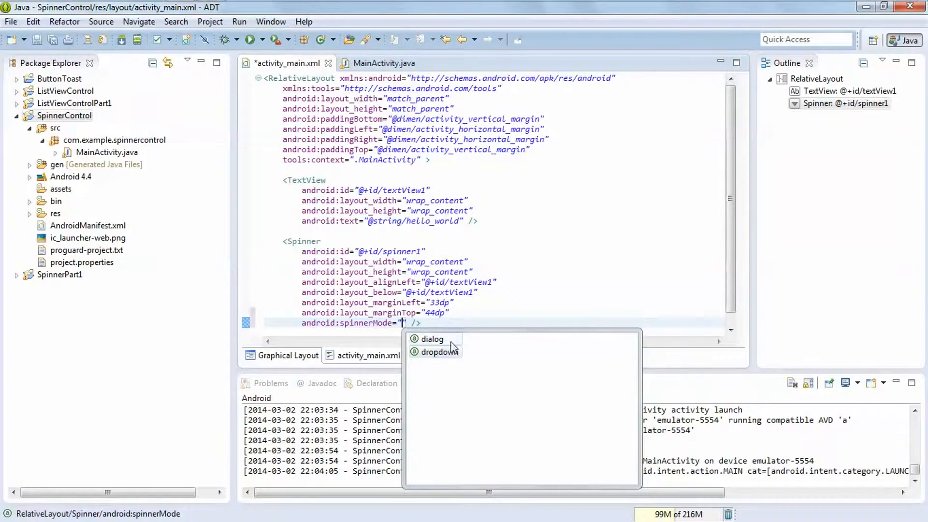
pyautogui.click(432, 340)
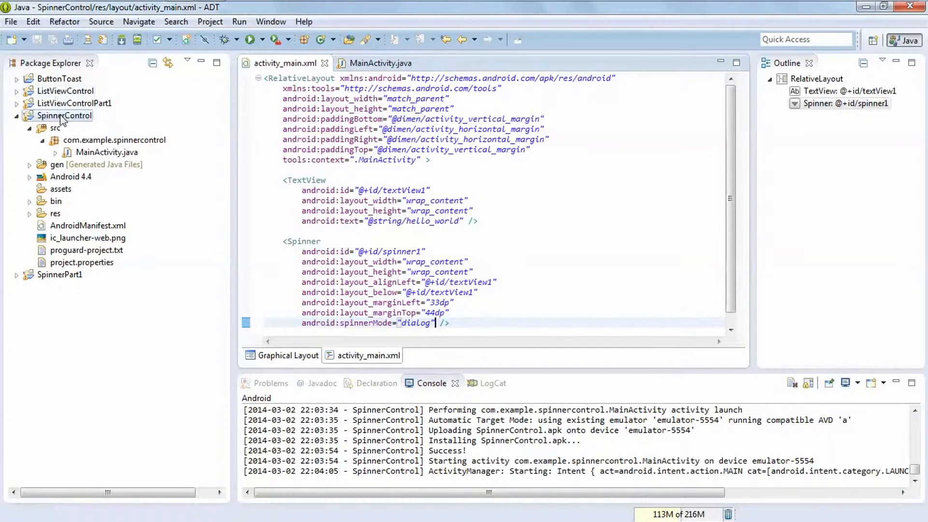
# Relaunch SpinnerControl as an Android Application on the emulator
pyautogui.rightClick(65, 115)
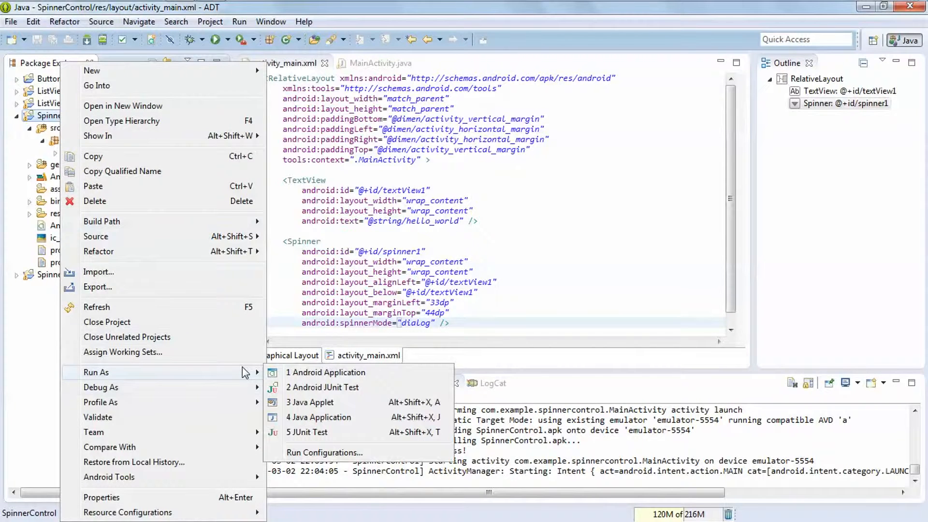
pyautogui.click(325, 372)
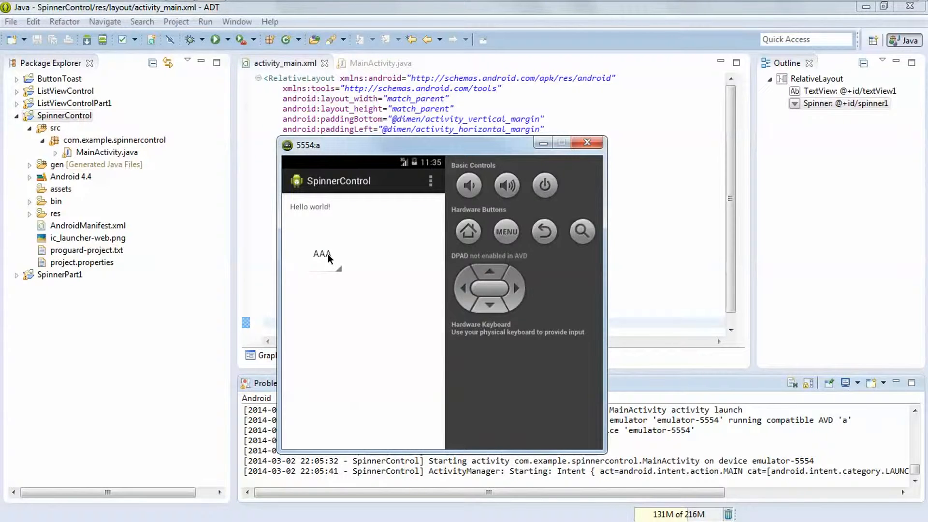
# Choose ABC from the spinner's dialog list and see the "selected Item is:ABC" toast
pyautogui.click(321, 254)
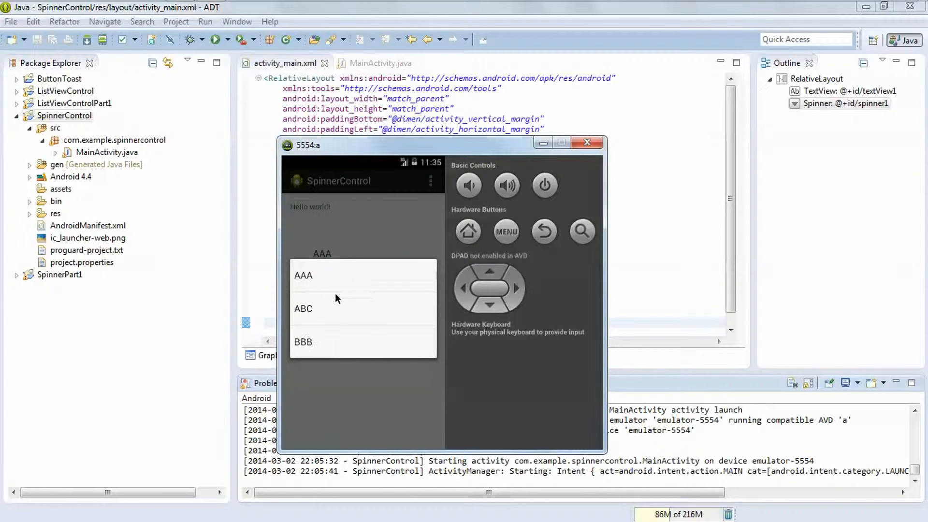
pyautogui.click(303, 309)
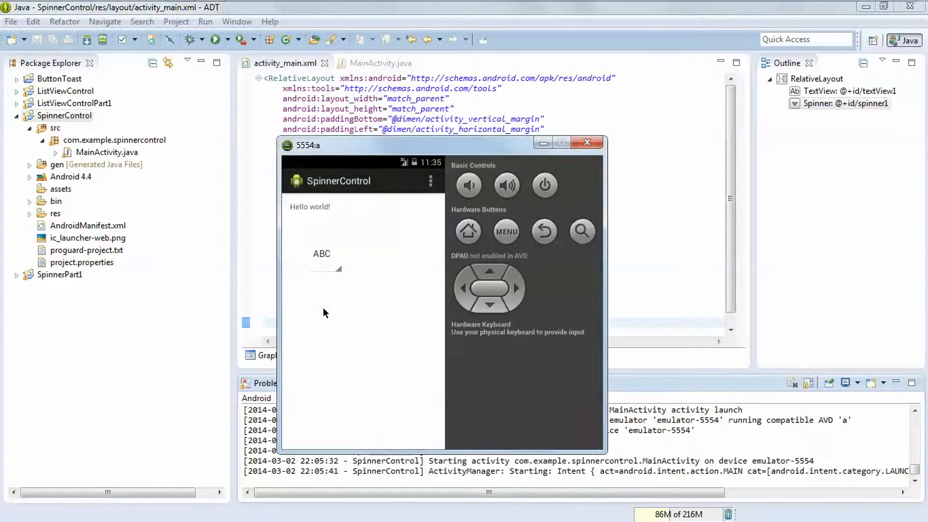
pyautogui.click(505, 231)
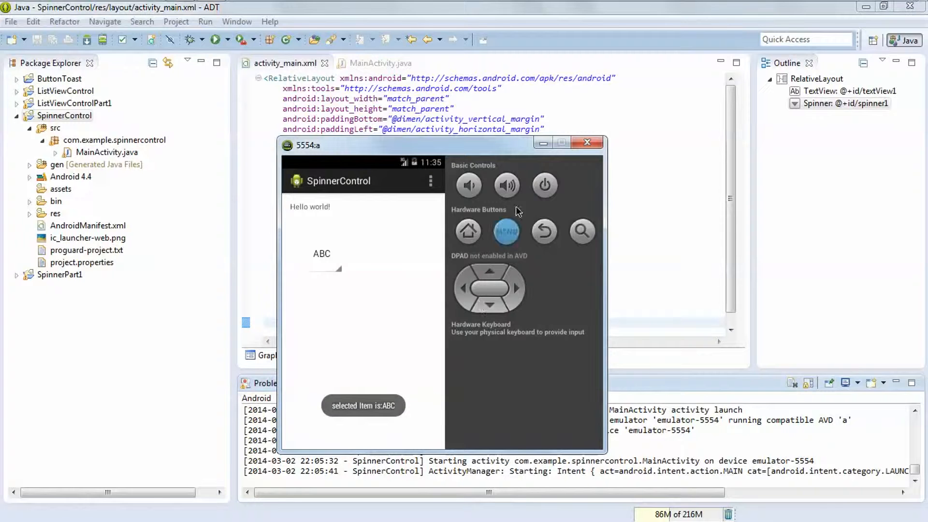